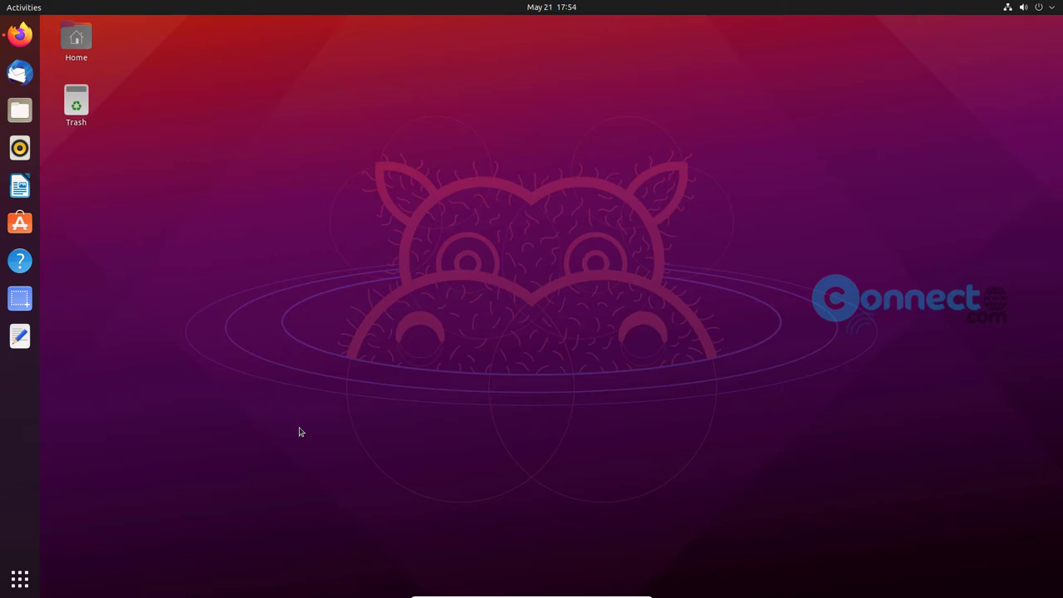
{"action": "mouse_move", "coordinate": [305, 445]}
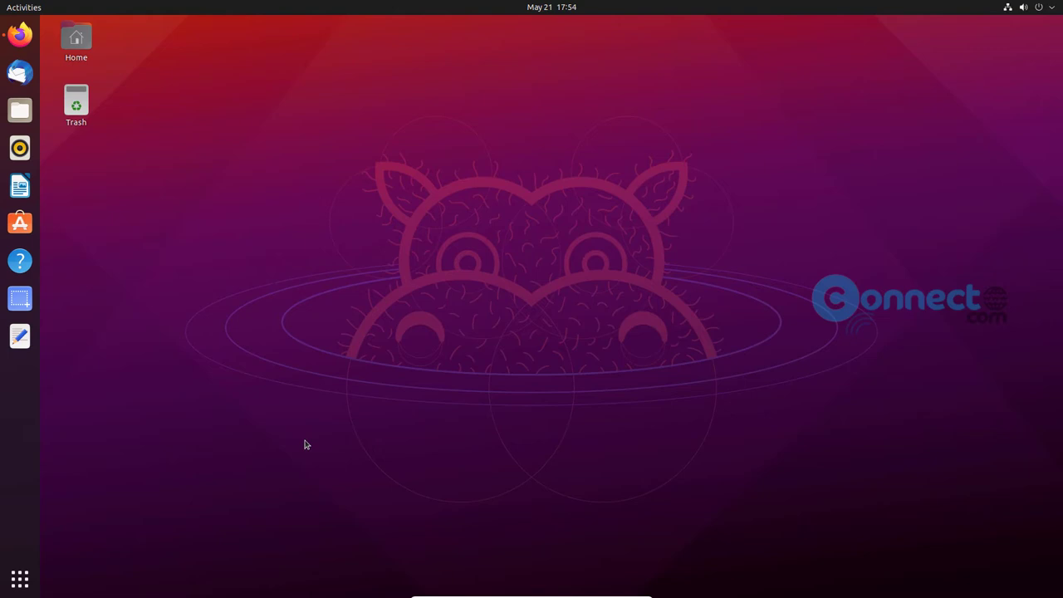
{"action": "mouse_move", "coordinate": [314, 448]}
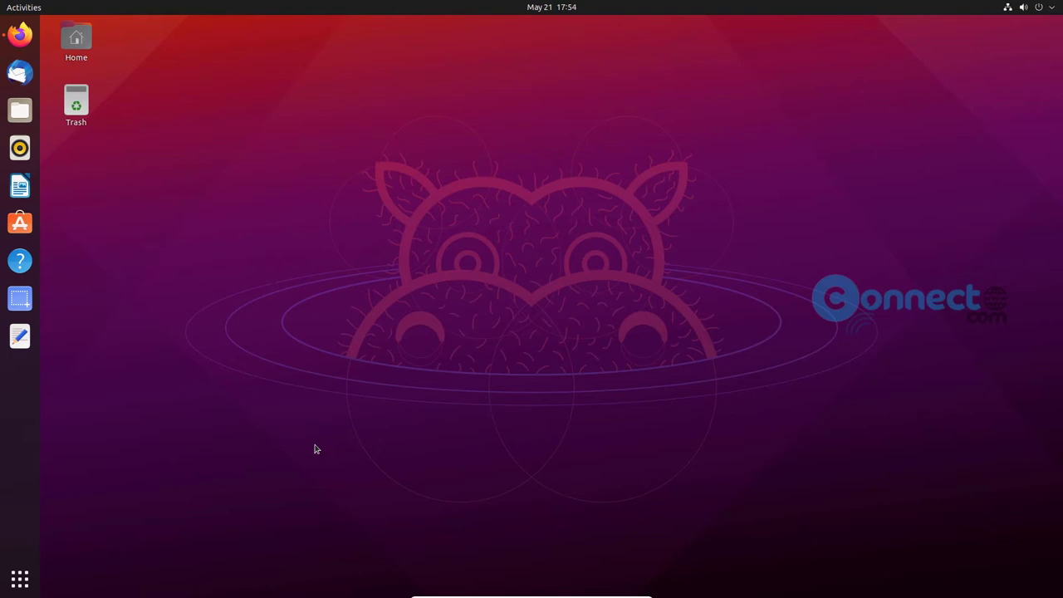
{"action": "mouse_move", "coordinate": [177, 332]}
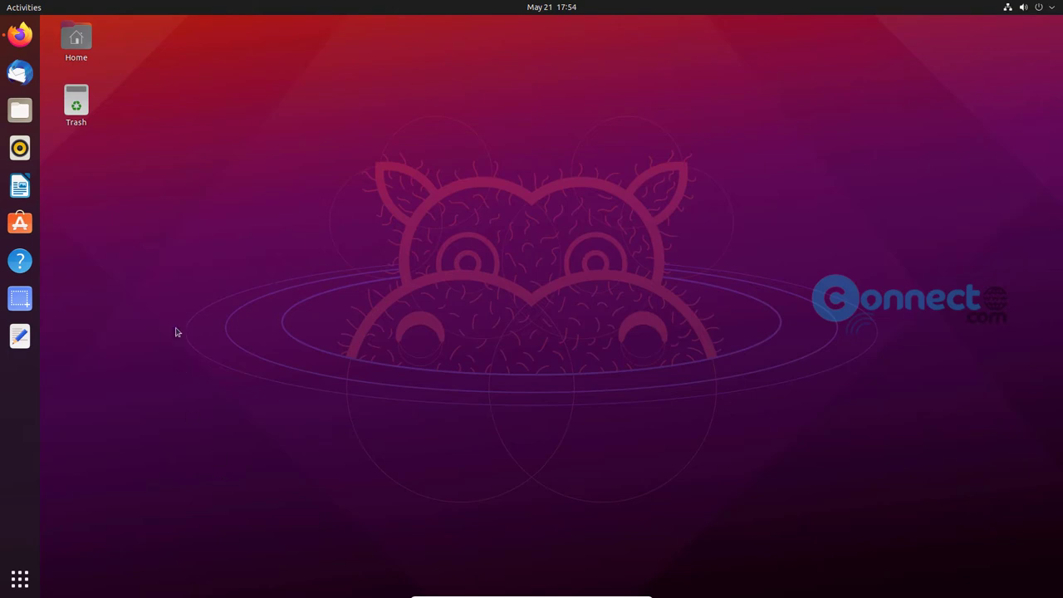
{"action": "mouse_move", "coordinate": [42, 128]}
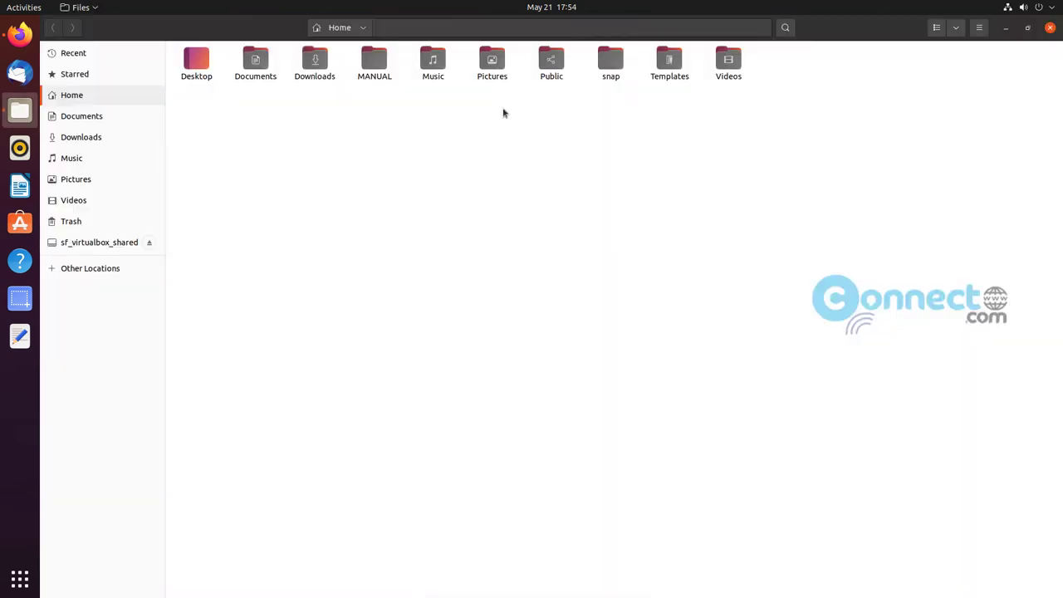
{"action": "mouse_move", "coordinate": [492, 62]}
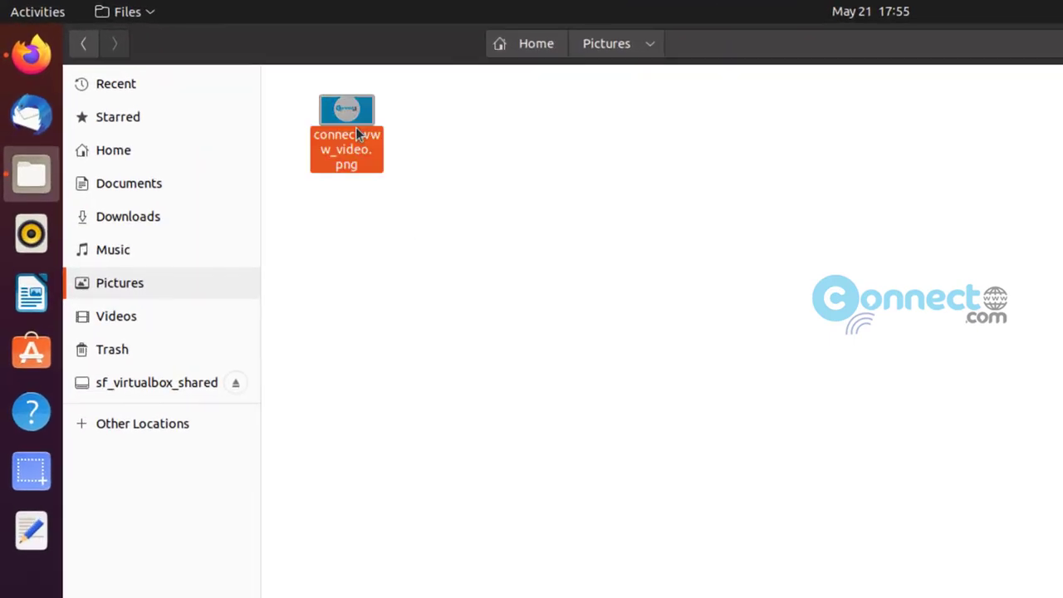
Select connectwww_video.png in the Pictures folder and bring up its context menu.
{"action": "left_click", "coordinate": [478, 256]}
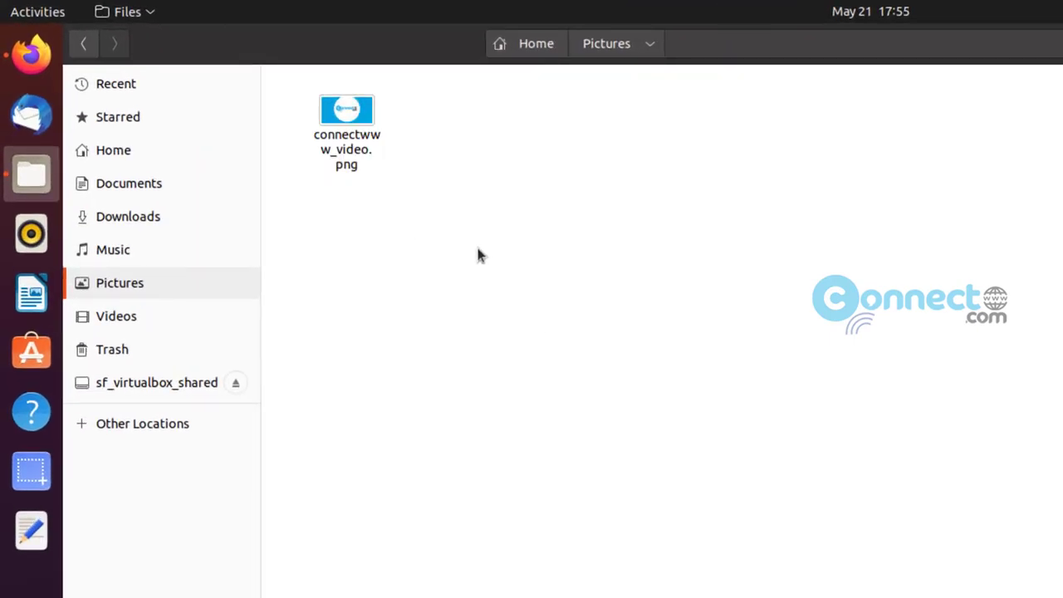
{"action": "mouse_move", "coordinate": [442, 217]}
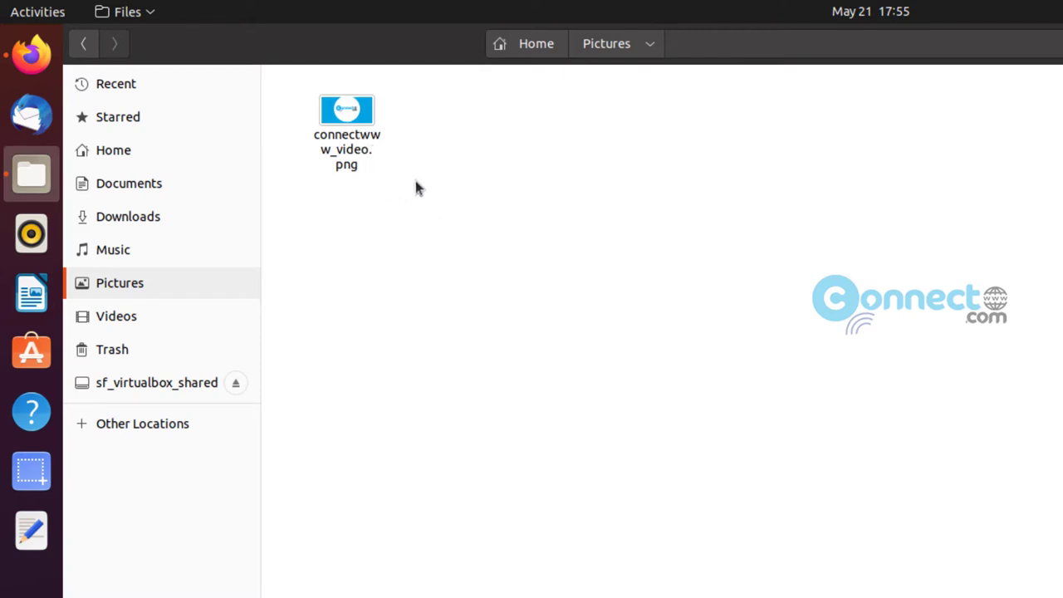
{"action": "mouse_move", "coordinate": [488, 197]}
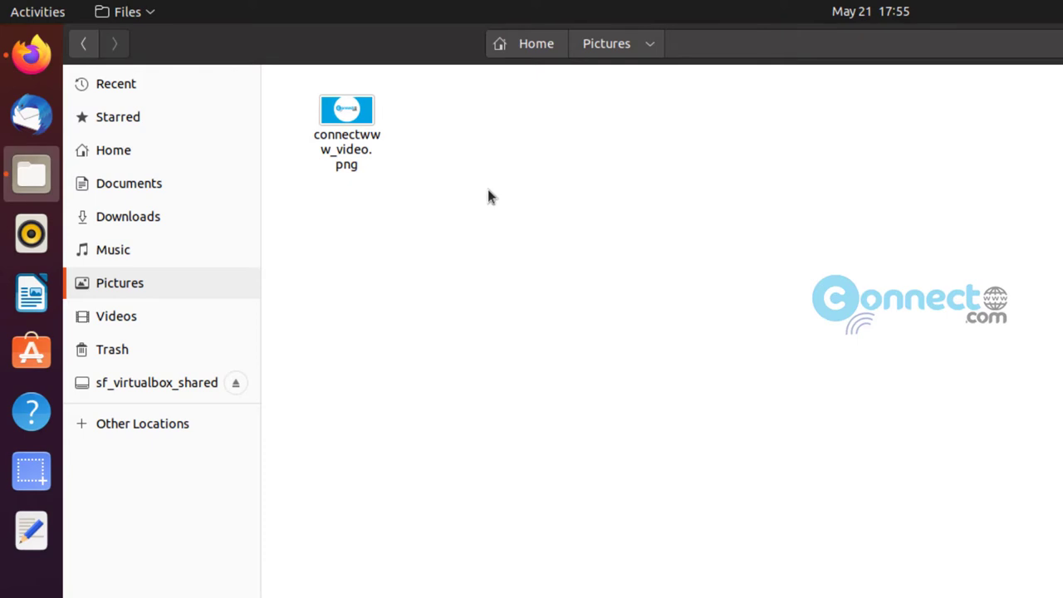
{"action": "mouse_move", "coordinate": [383, 184]}
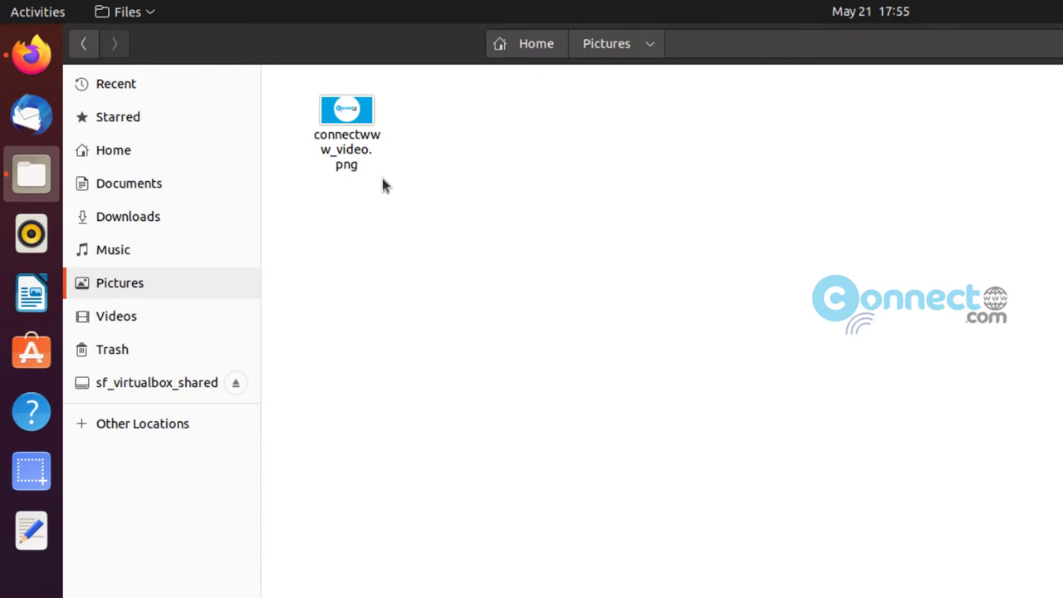
{"action": "mouse_move", "coordinate": [516, 222]}
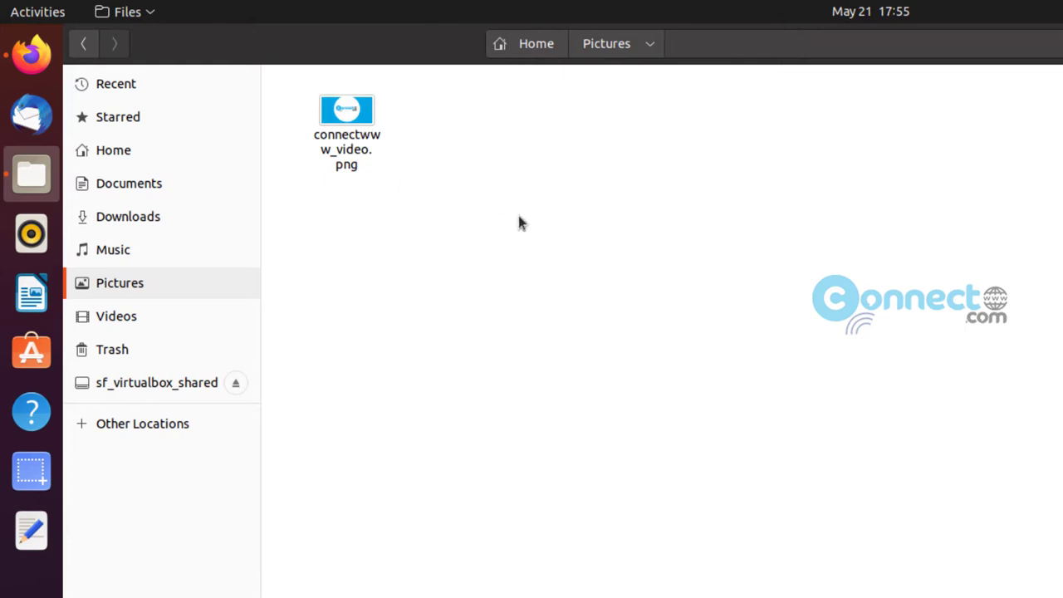
{"action": "mouse_move", "coordinate": [465, 241]}
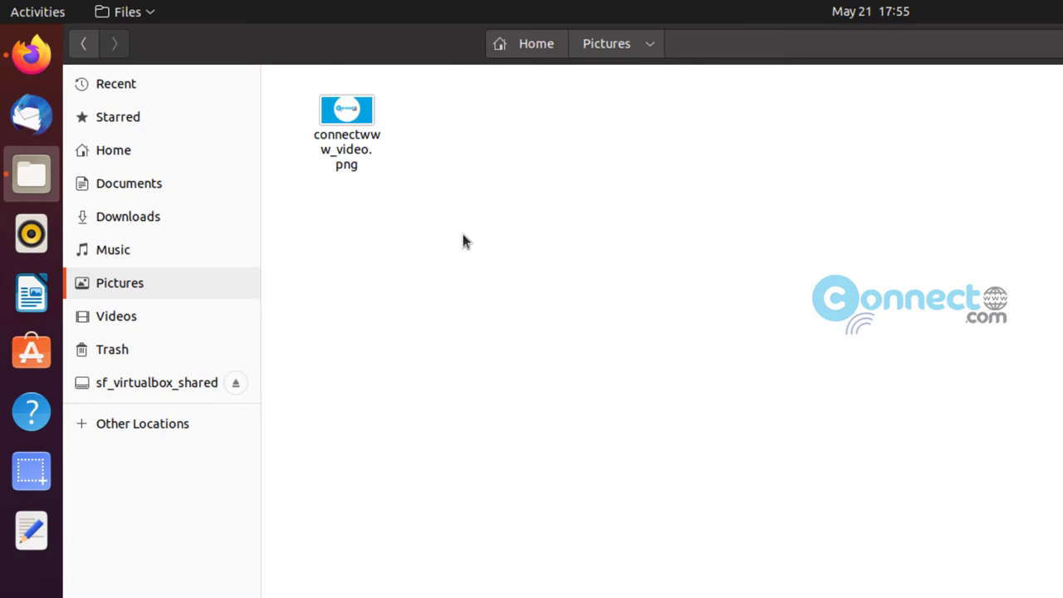
{"action": "left_click", "coordinate": [347, 133]}
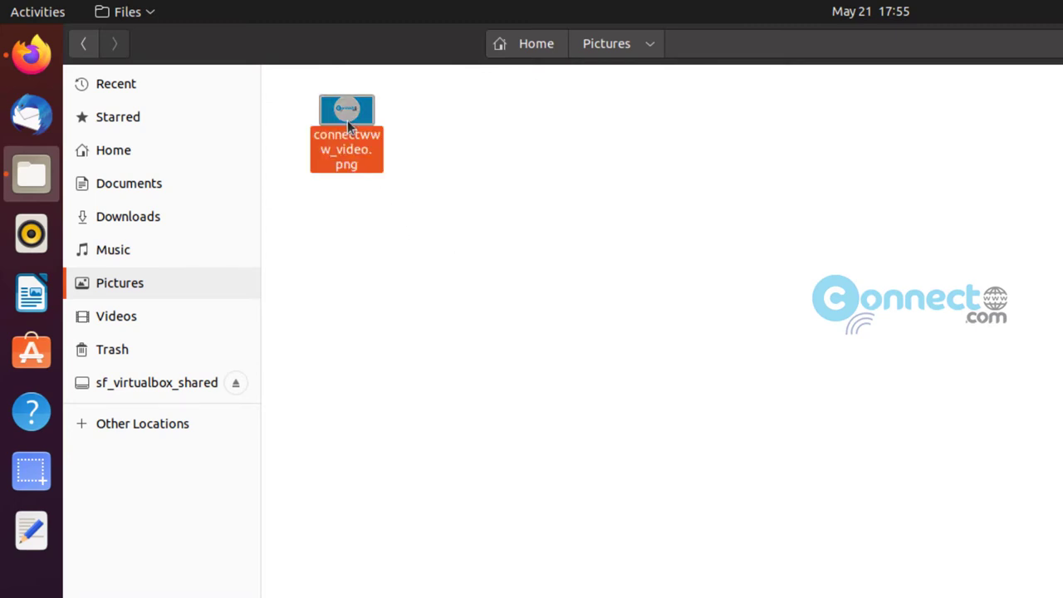
{"action": "right_click", "coordinate": [346, 133]}
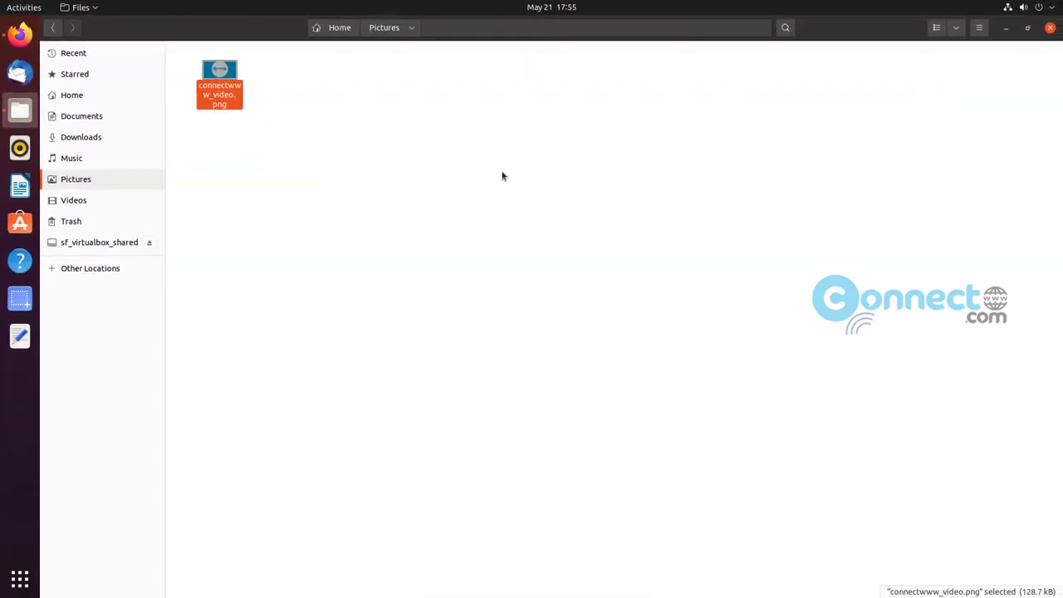
{"action": "mouse_move", "coordinate": [245, 268]}
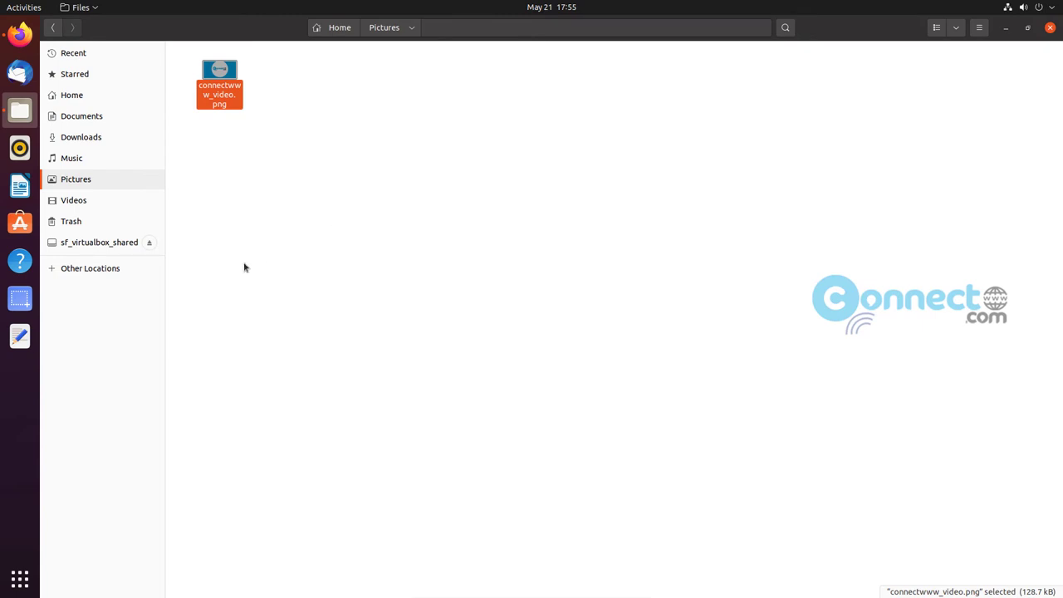
{"action": "mouse_move", "coordinate": [223, 271]}
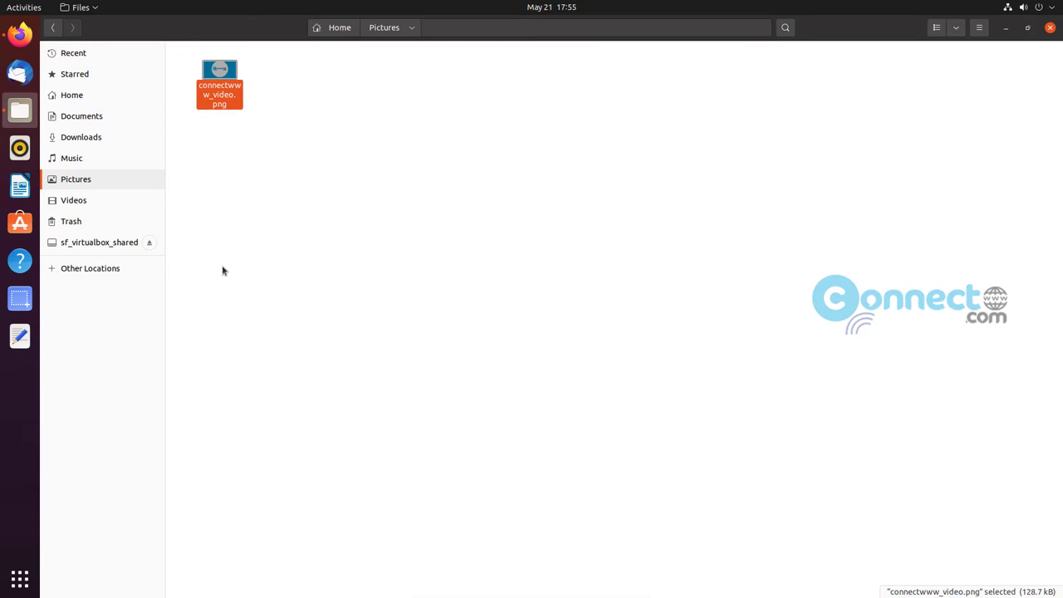
{"action": "mouse_move", "coordinate": [20, 579]}
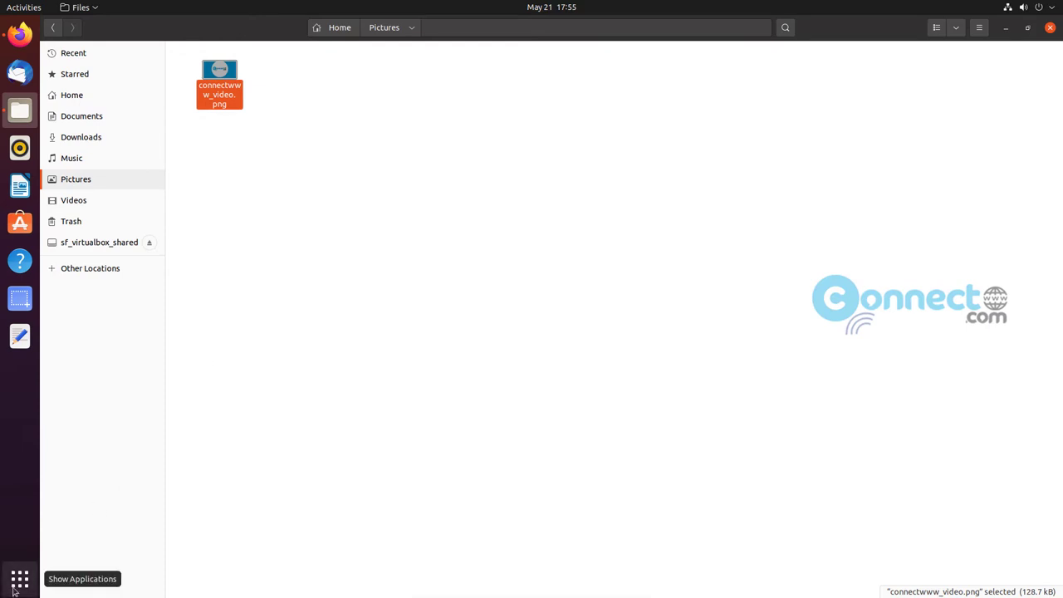
Search the application list for 'terminal' and launch Terminal.
{"action": "left_click", "coordinate": [20, 579]}
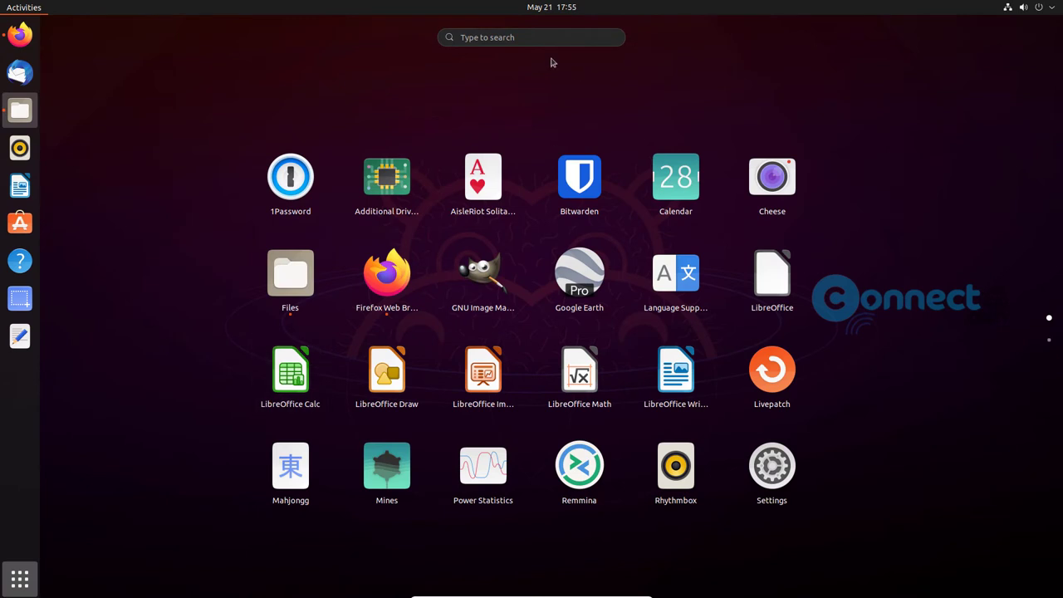
{"action": "left_click", "coordinate": [531, 37]}
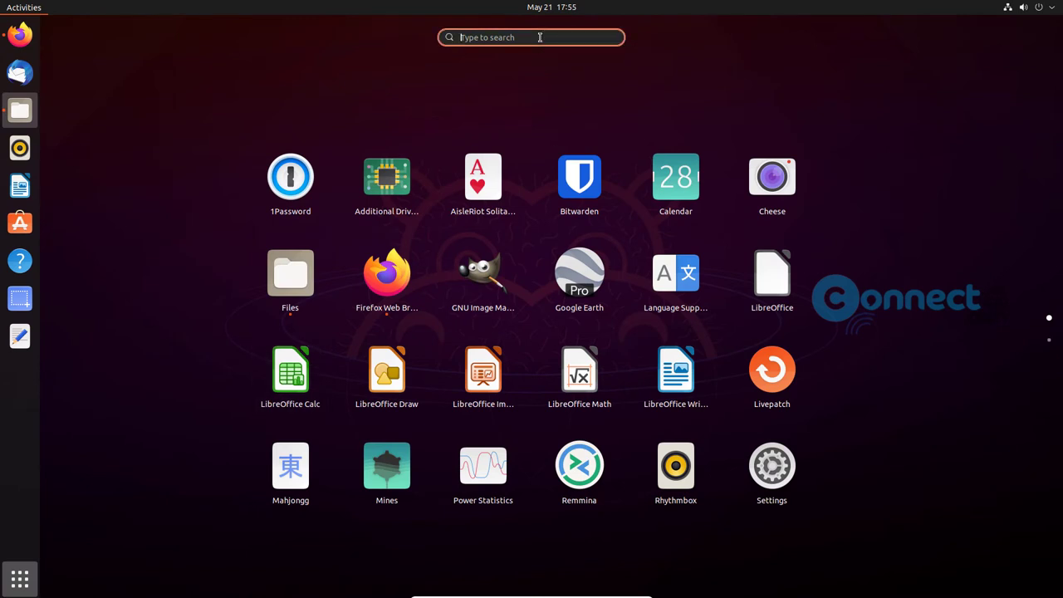
{"action": "type", "text": "tef"}
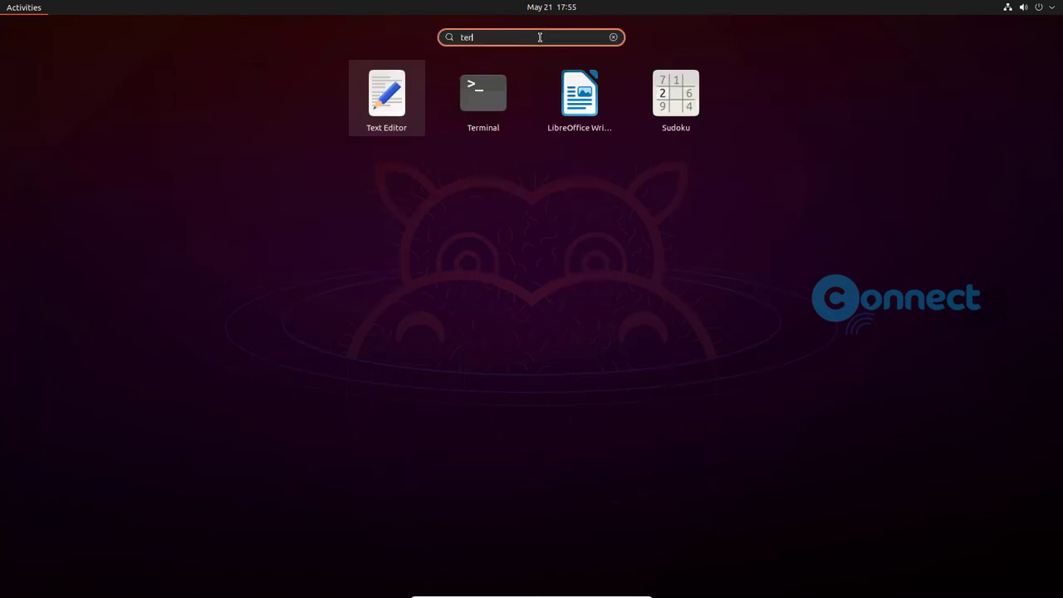
{"action": "type", "text": "minal"}
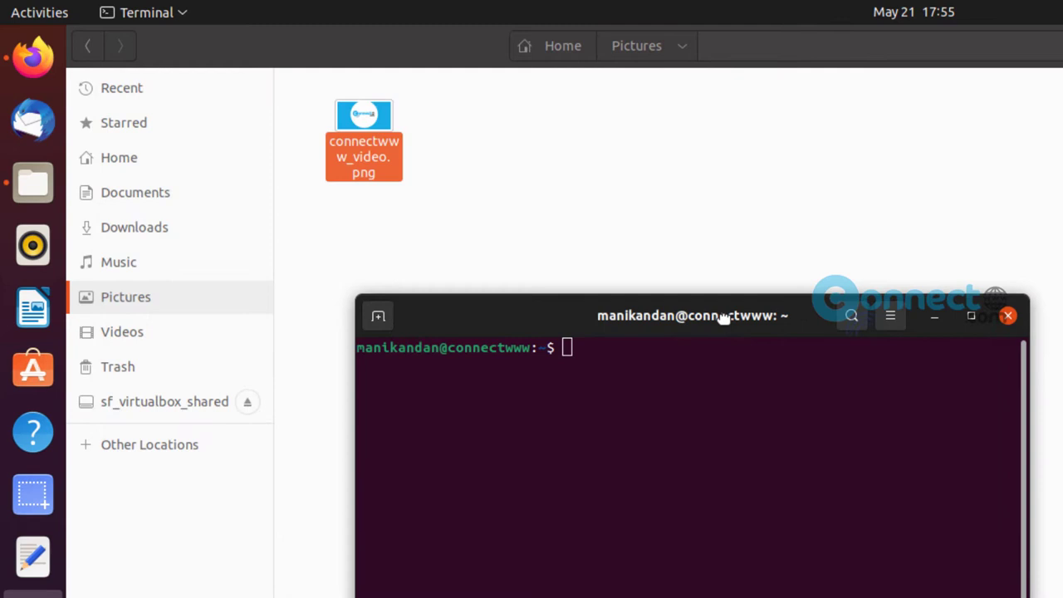
Run 'sudo nautilus' to open a root Files window at Home.
{"action": "type", "text": "s"}
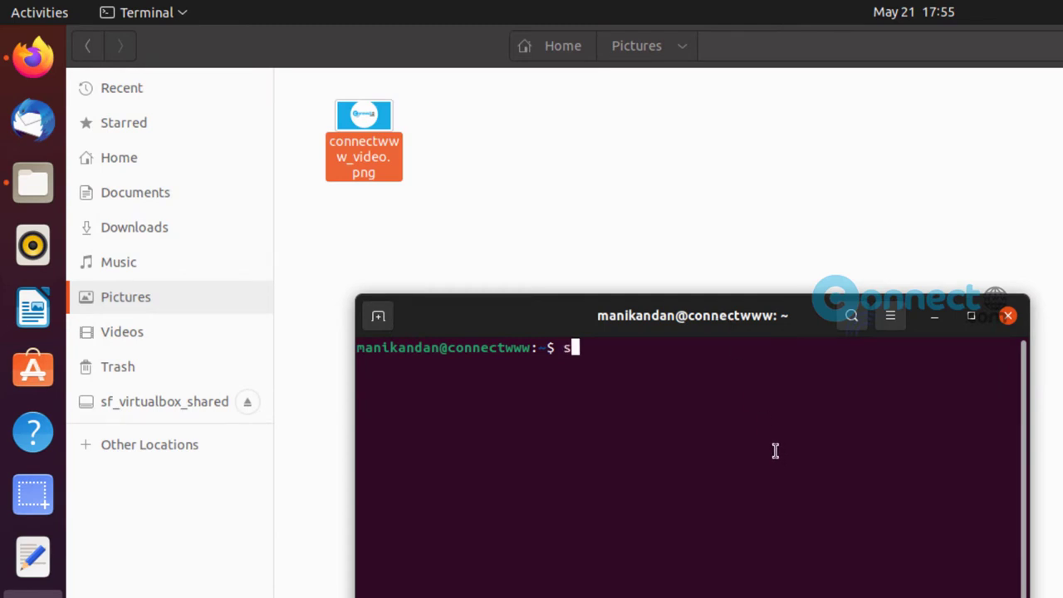
{"action": "type", "text": "udo"}
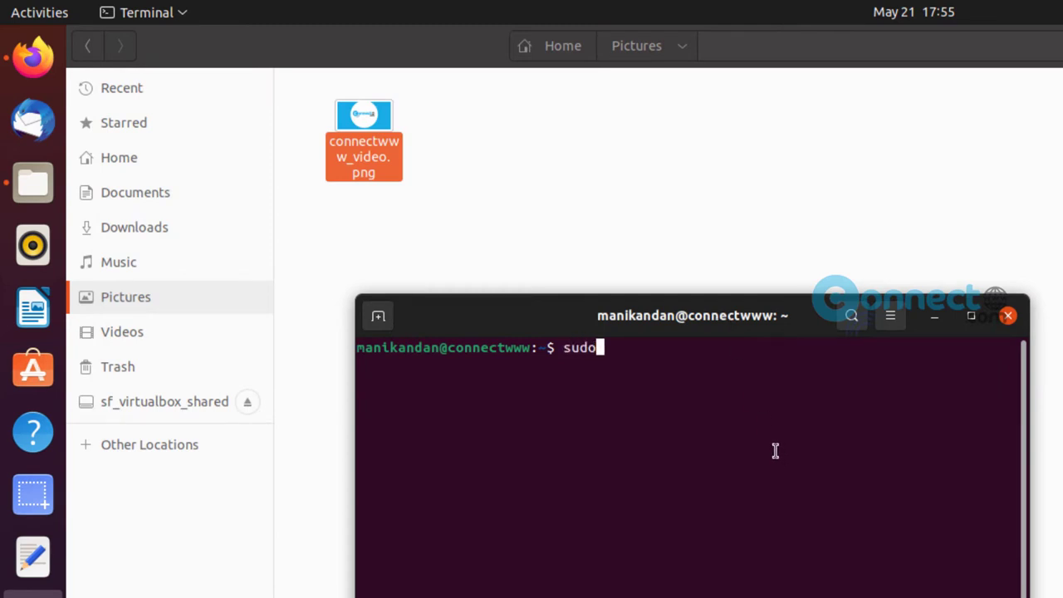
{"action": "type", "text": "na"}
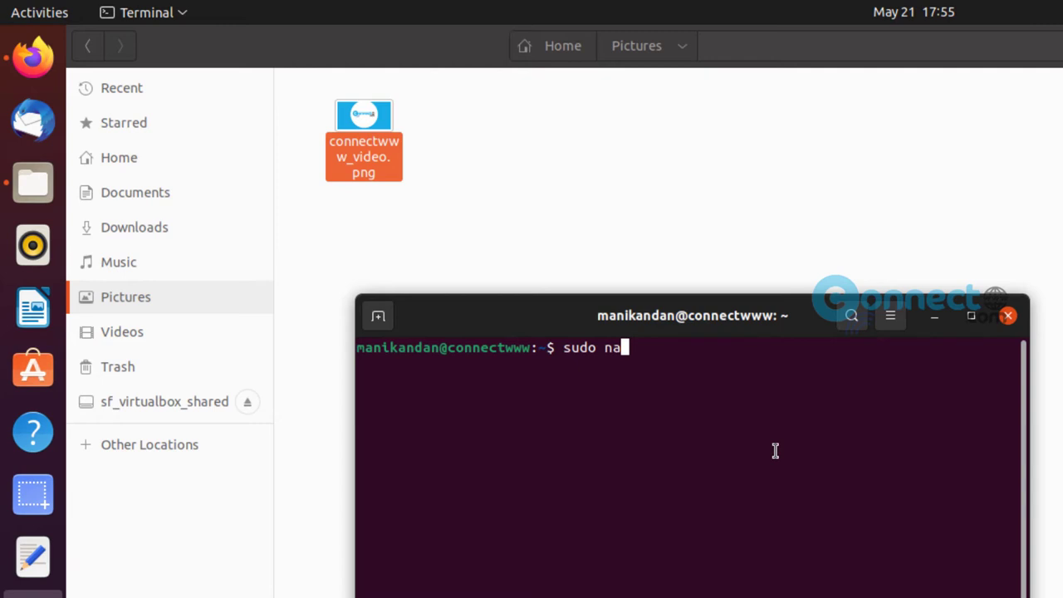
{"action": "type", "text": "util"}
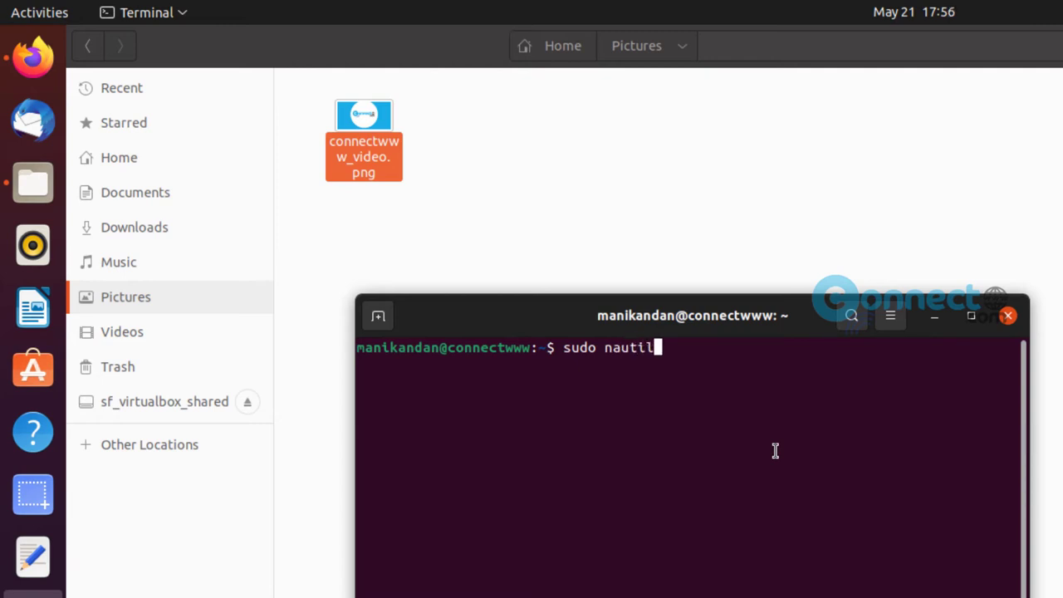
{"action": "type", "text": "us"}
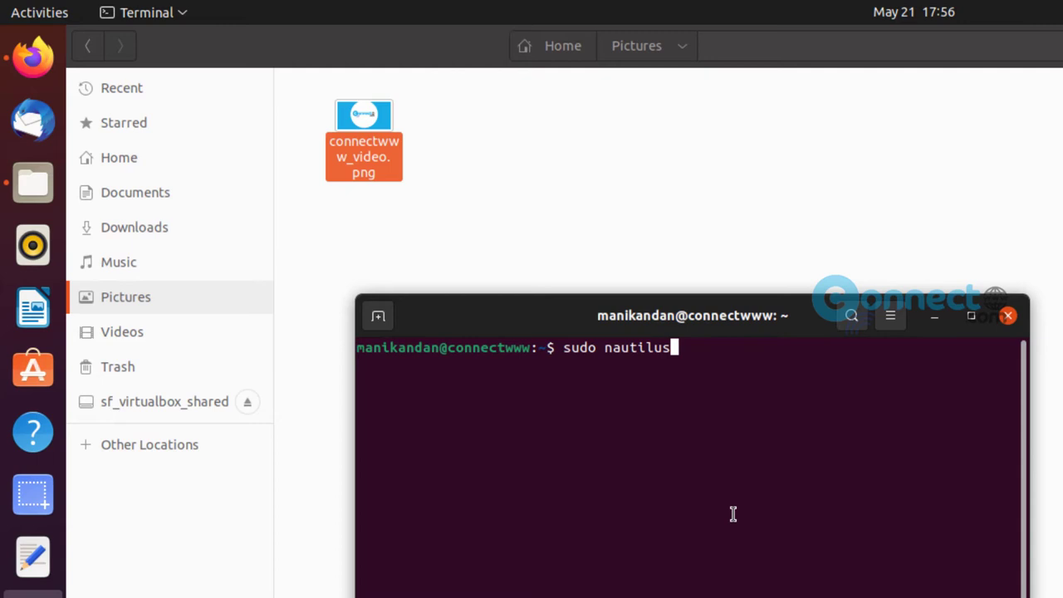
{"action": "key", "text": "Return"}
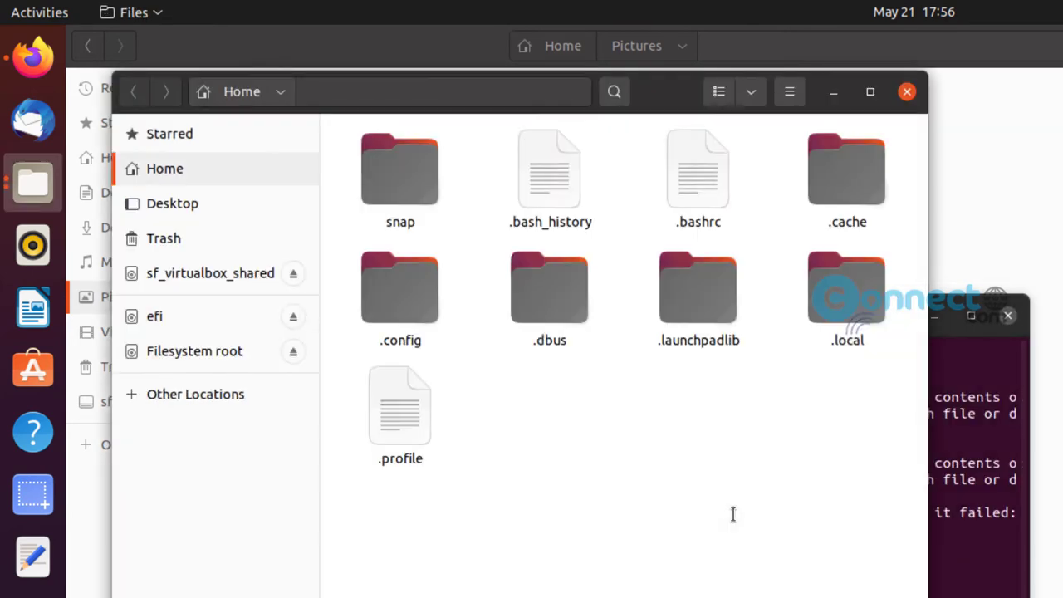
{"action": "mouse_move", "coordinate": [734, 536]}
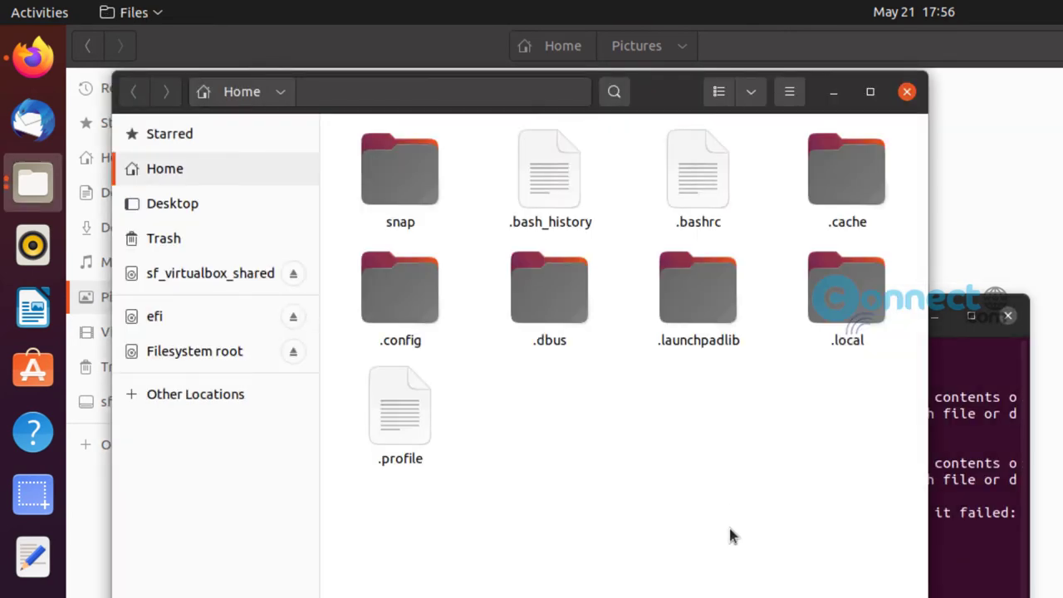
{"action": "mouse_move", "coordinate": [619, 467]}
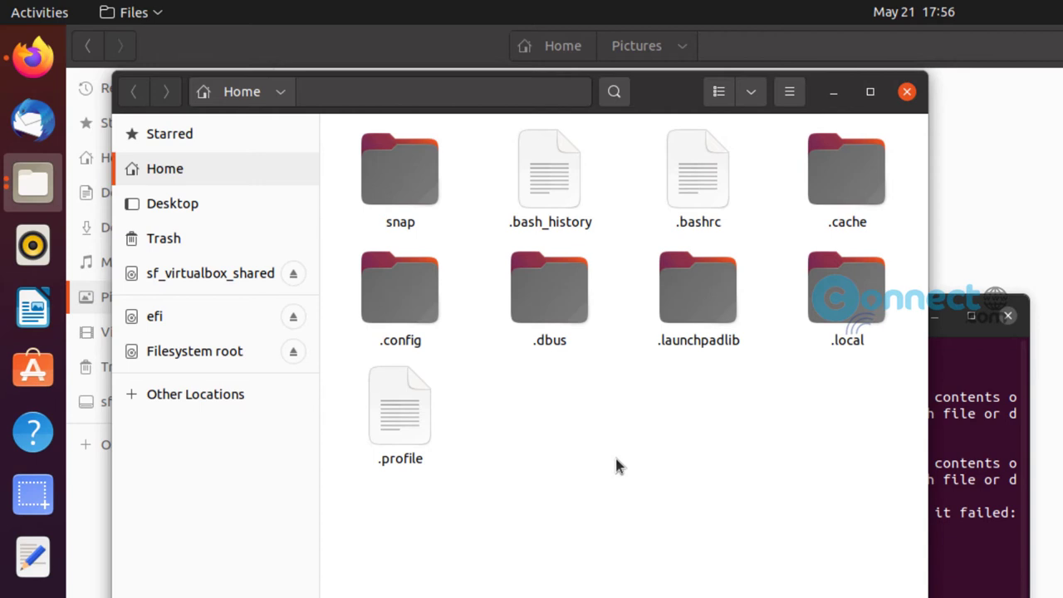
{"action": "mouse_move", "coordinate": [194, 351]}
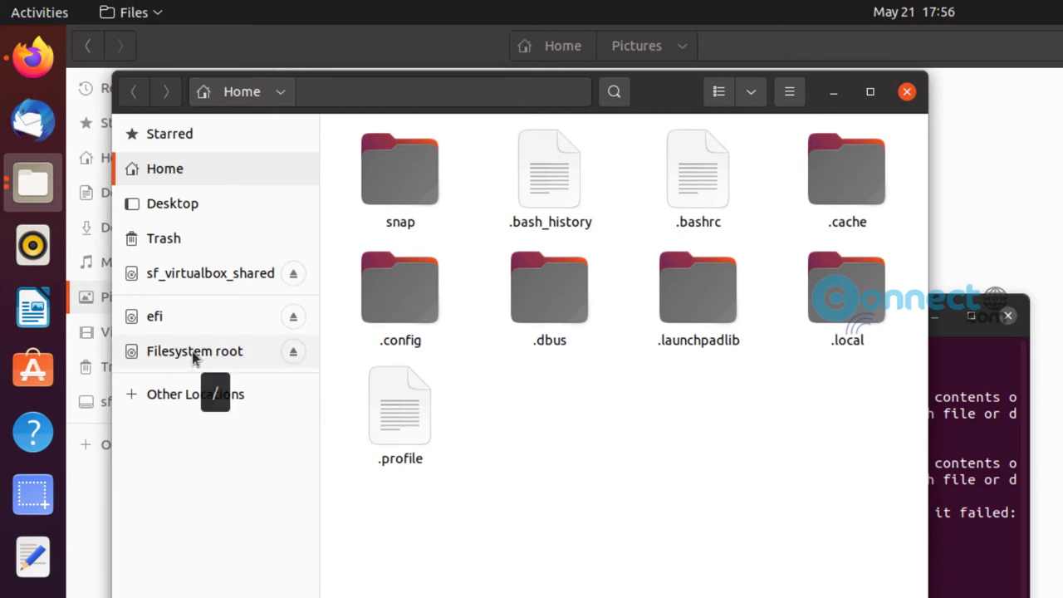
Navigate the root Files window to /boot/grub and paste connectwww_video.png there.
{"action": "left_click", "coordinate": [194, 351]}
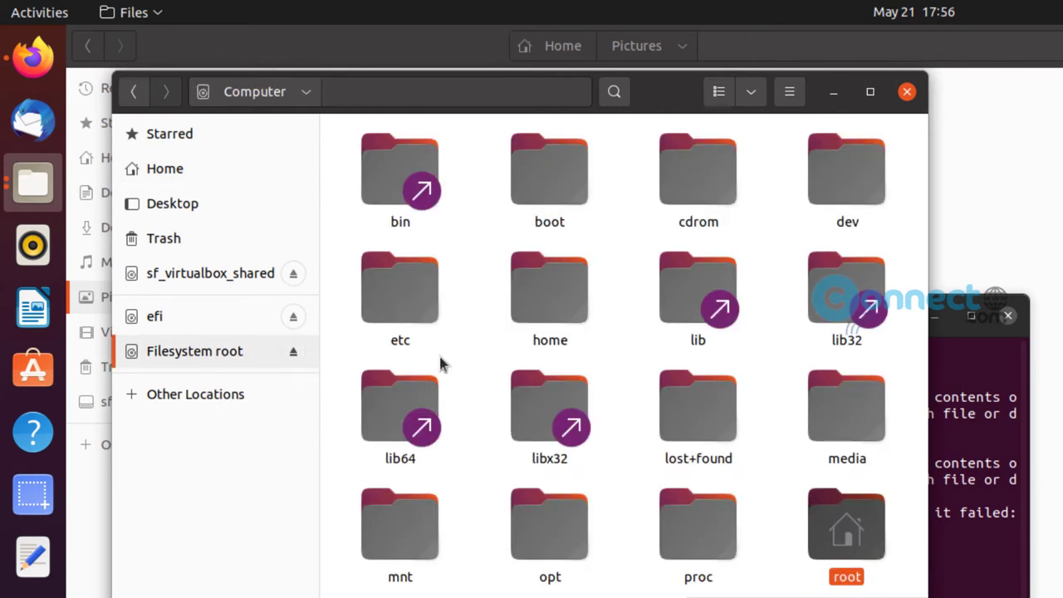
{"action": "double_click", "coordinate": [549, 168]}
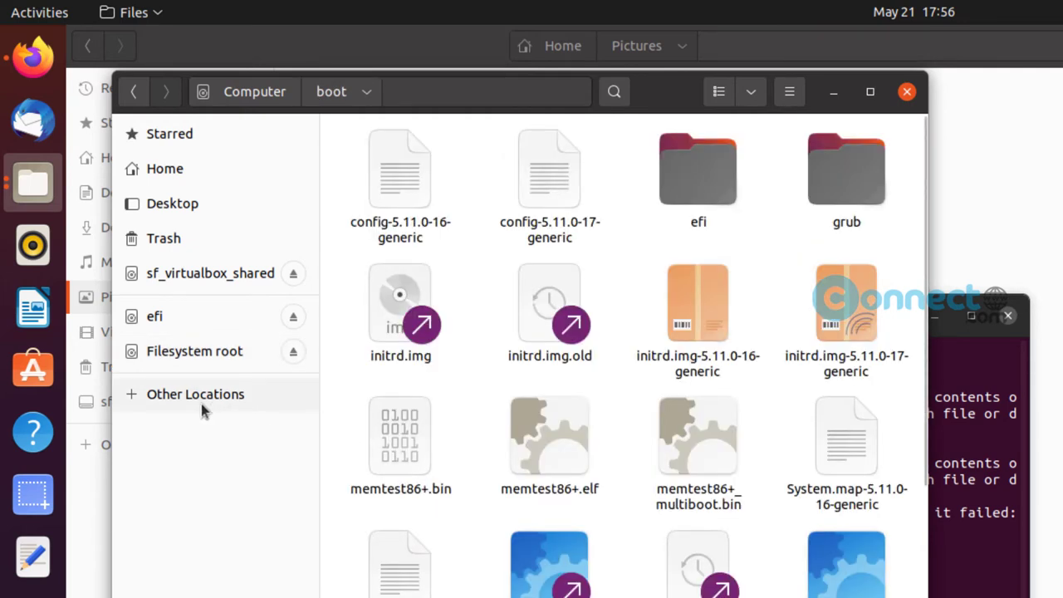
{"action": "left_click", "coordinate": [195, 394]}
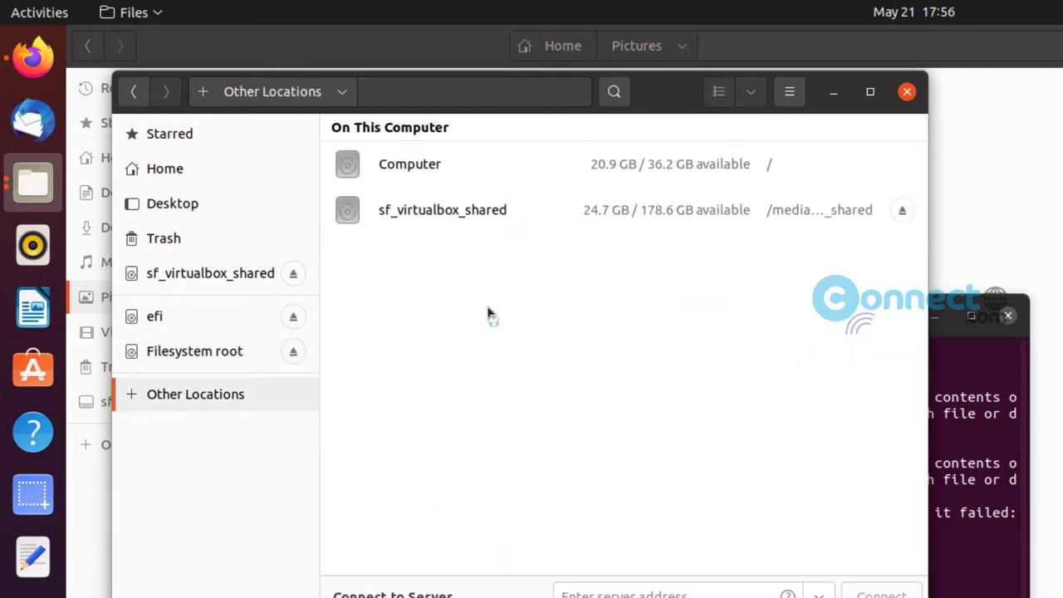
{"action": "double_click", "coordinate": [409, 164]}
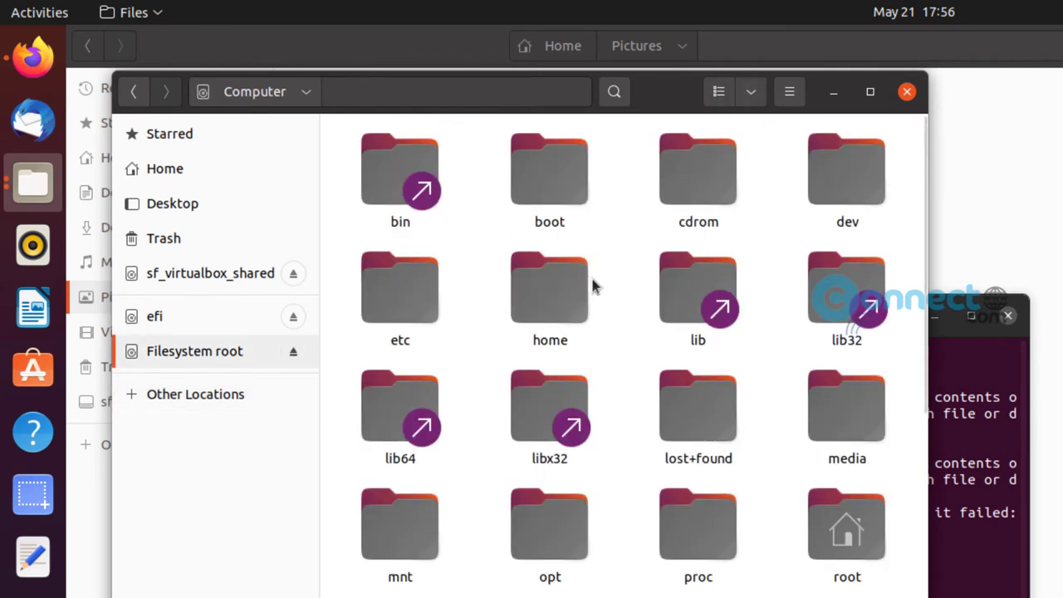
{"action": "double_click", "coordinate": [549, 169]}
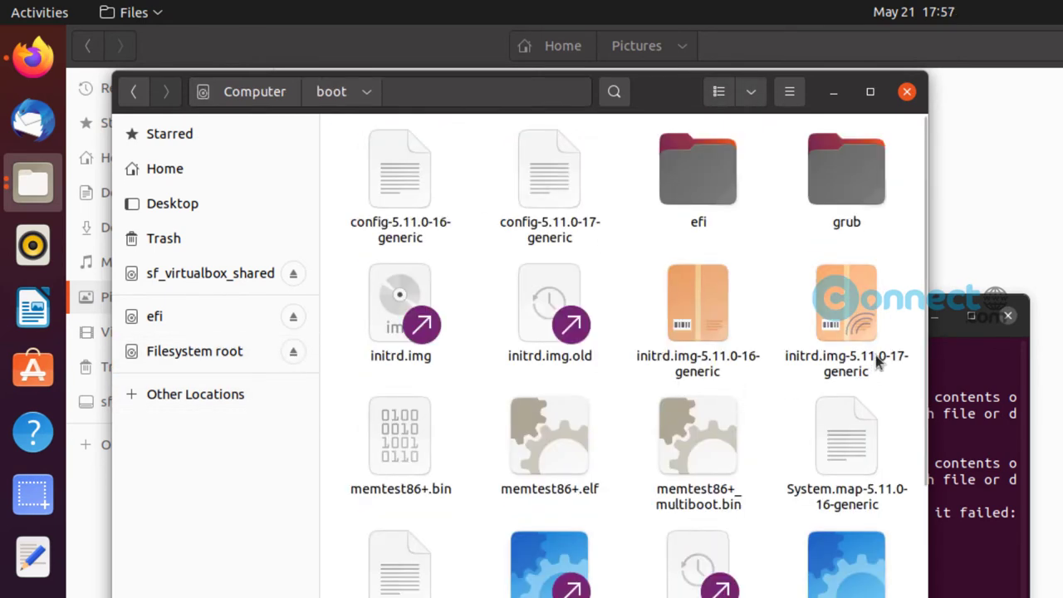
{"action": "mouse_move", "coordinate": [904, 252]}
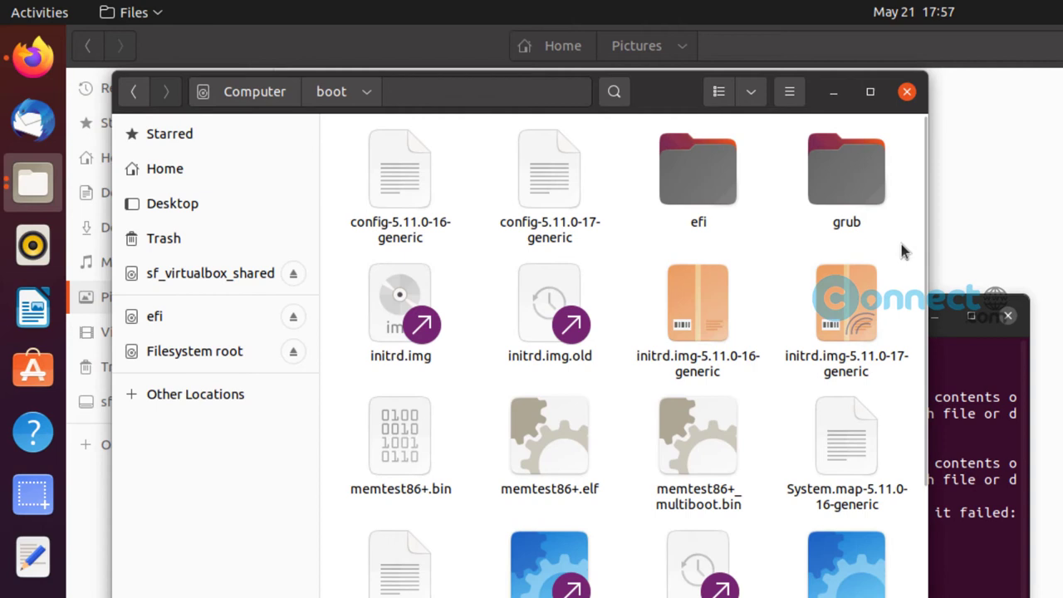
{"action": "double_click", "coordinate": [847, 168]}
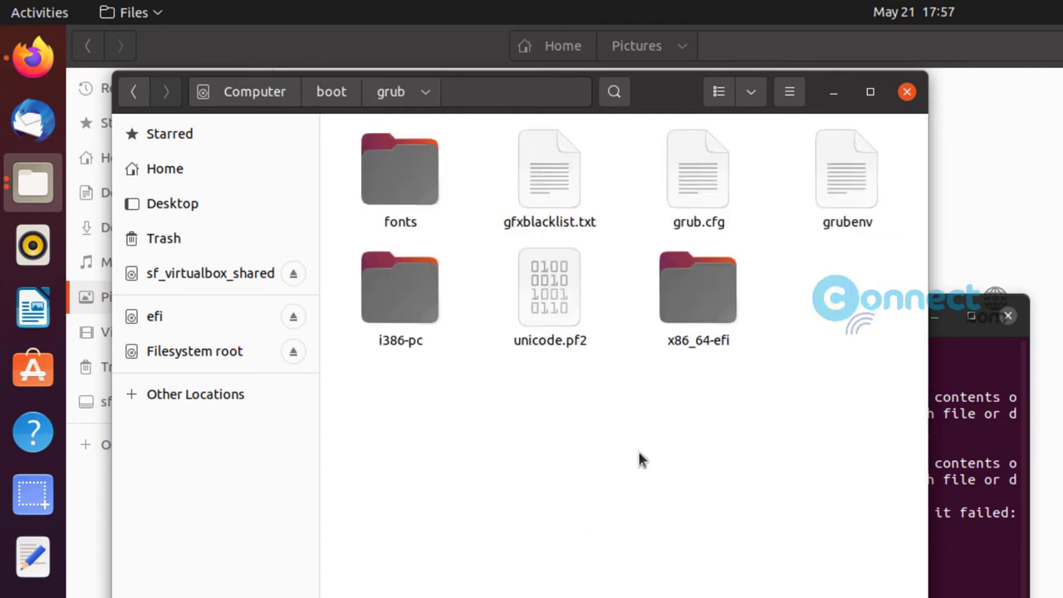
{"action": "right_click", "coordinate": [639, 459]}
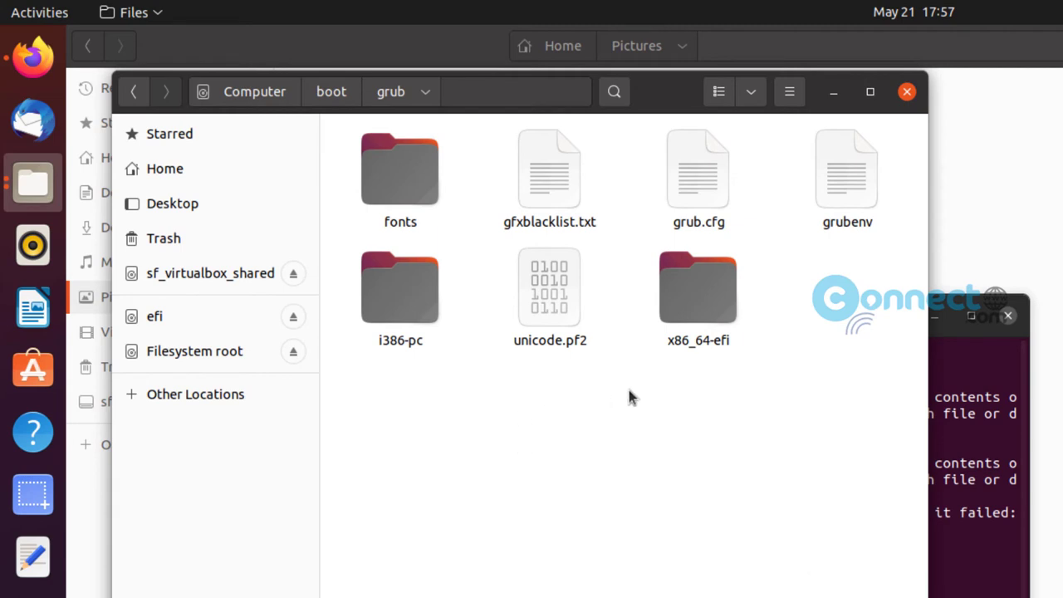
{"action": "mouse_move", "coordinate": [646, 452]}
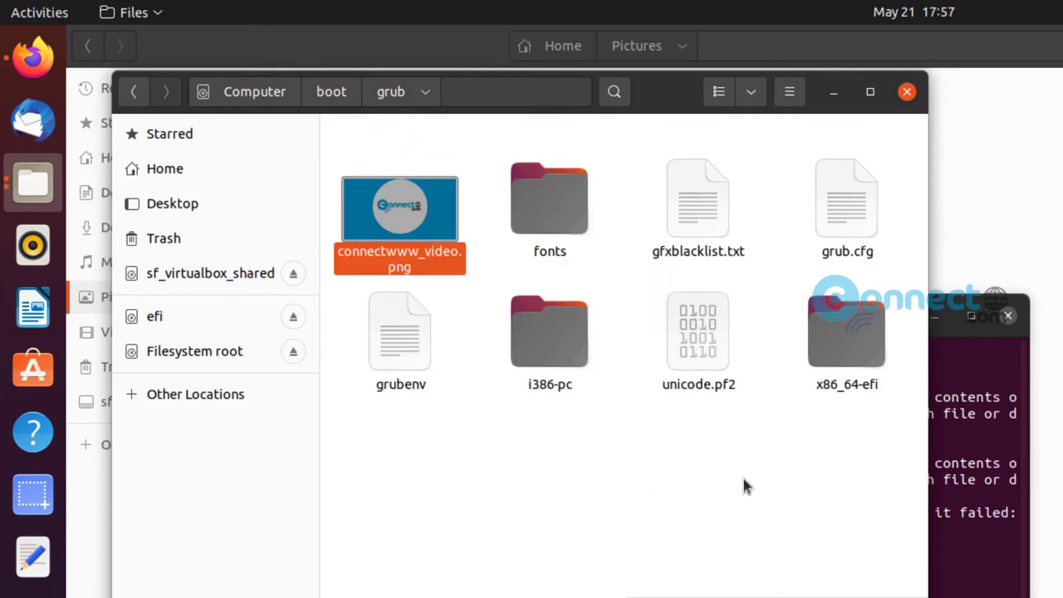
{"action": "left_click", "coordinate": [686, 487]}
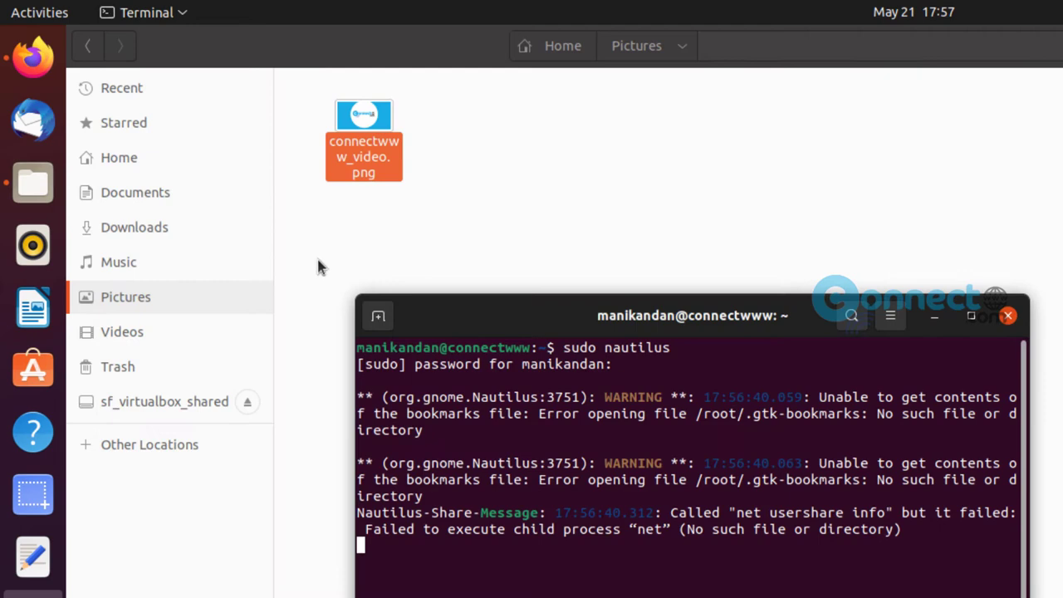
Close the Pictures Files window and bring Terminal into focus.
{"action": "left_click", "coordinate": [1008, 316]}
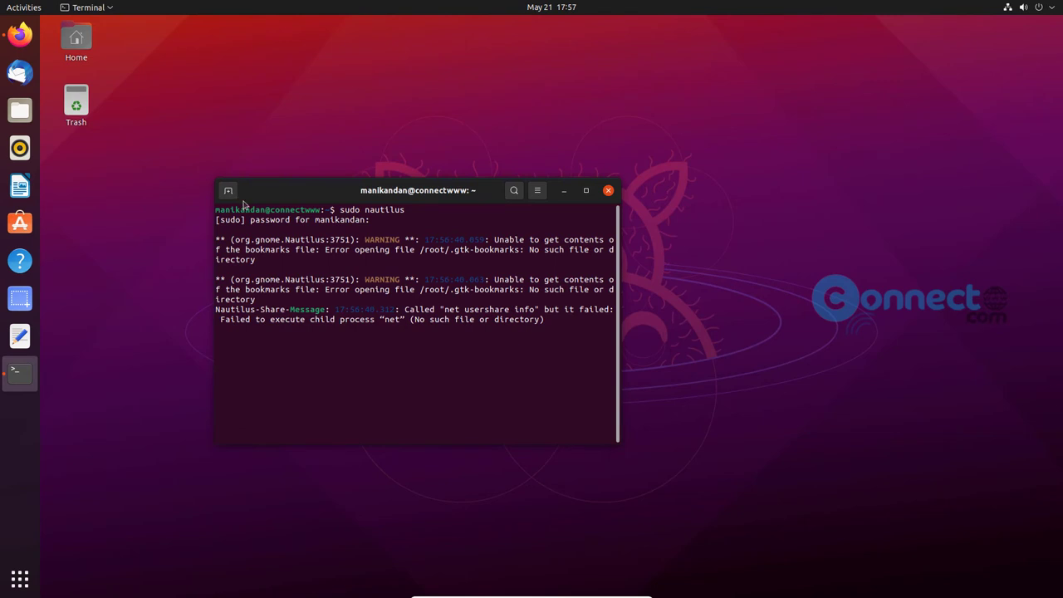
{"action": "left_click", "coordinate": [228, 190]}
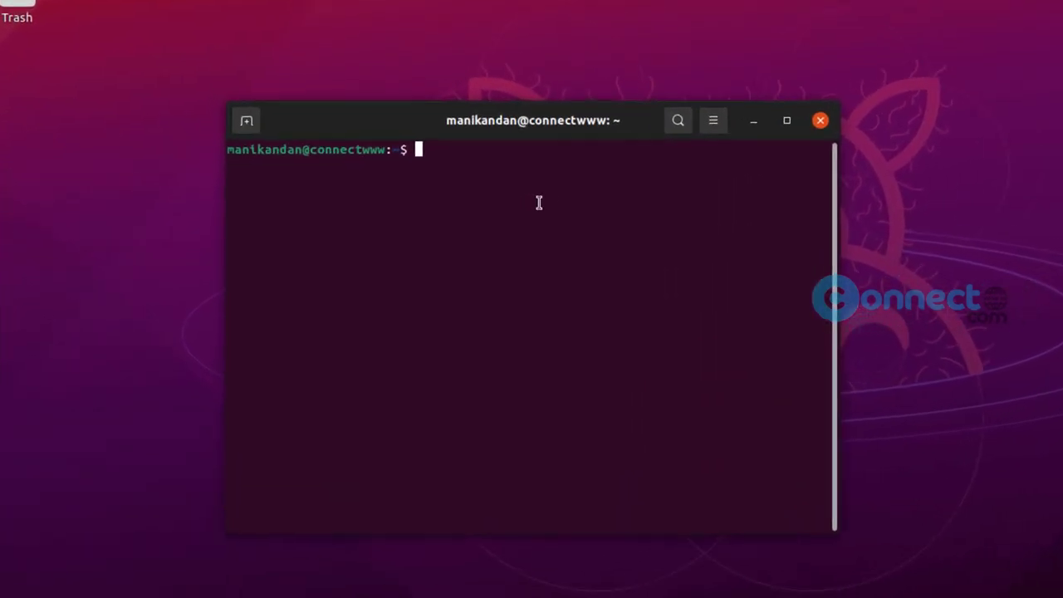
Run 'sudo update-grub' and enter the password so it detects the PNG background.
{"action": "type", "text": "s"}
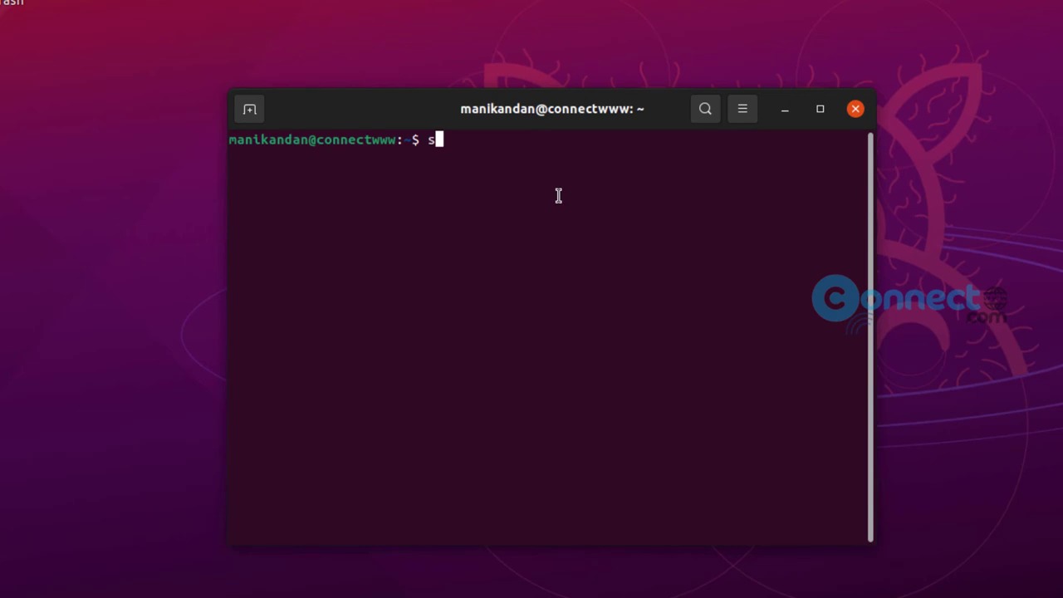
{"action": "type", "text": "udo u"}
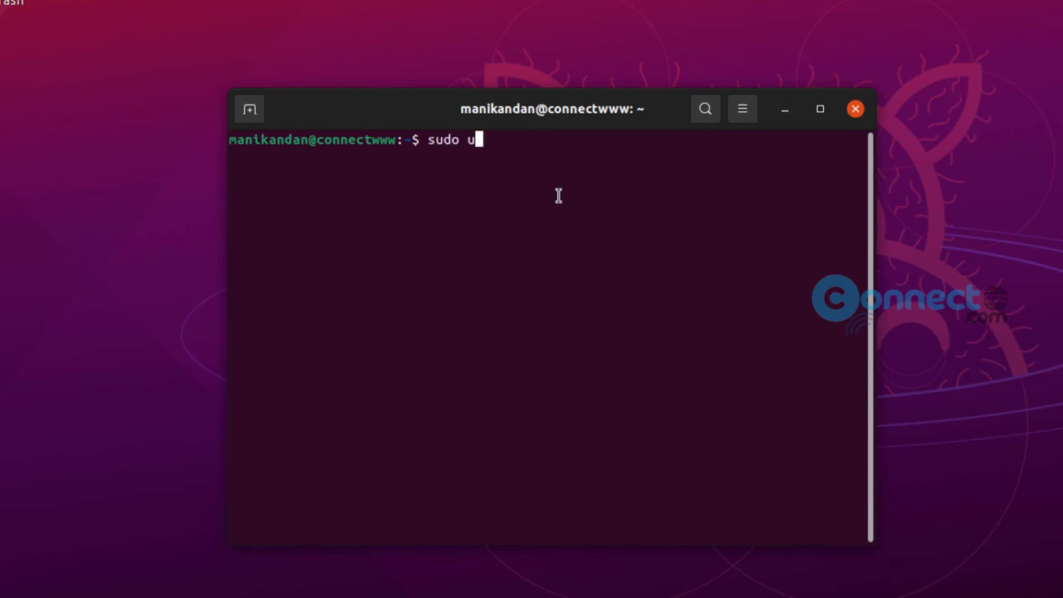
{"action": "type", "text": "pda"}
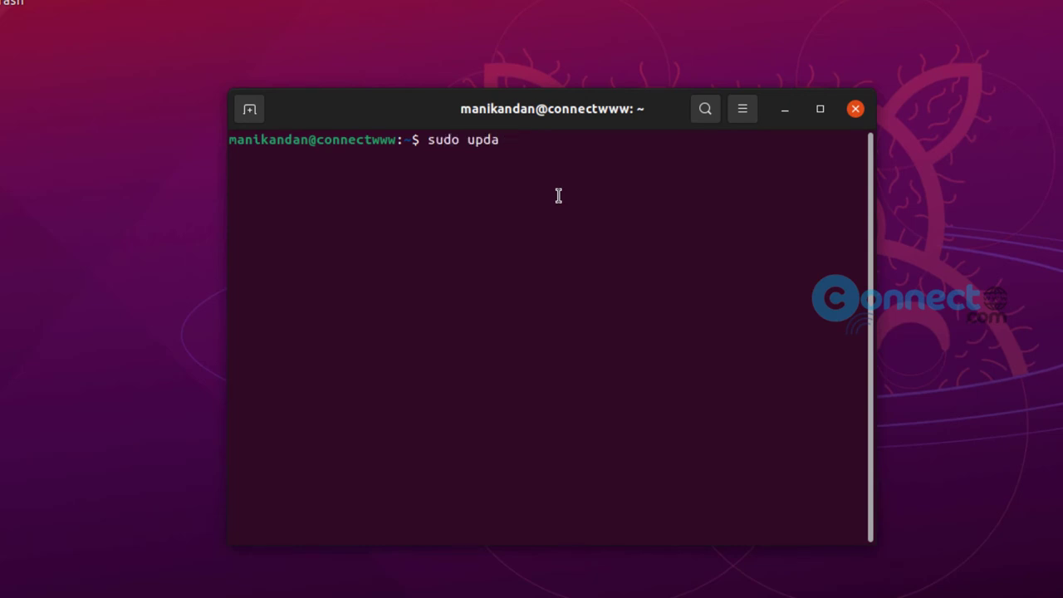
{"action": "type", "text": "te-"}
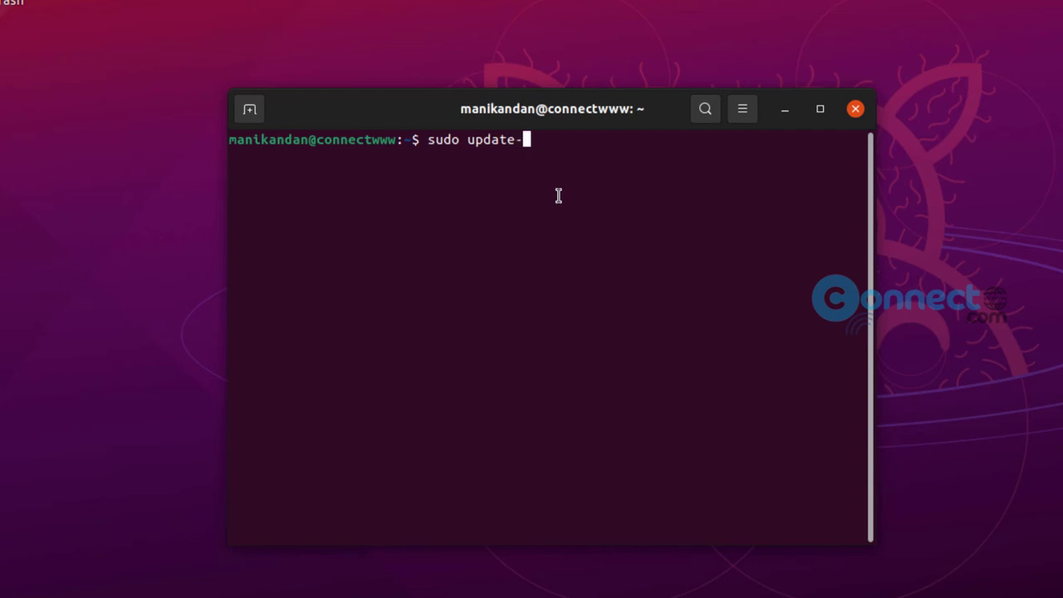
{"action": "type", "text": "grub"}
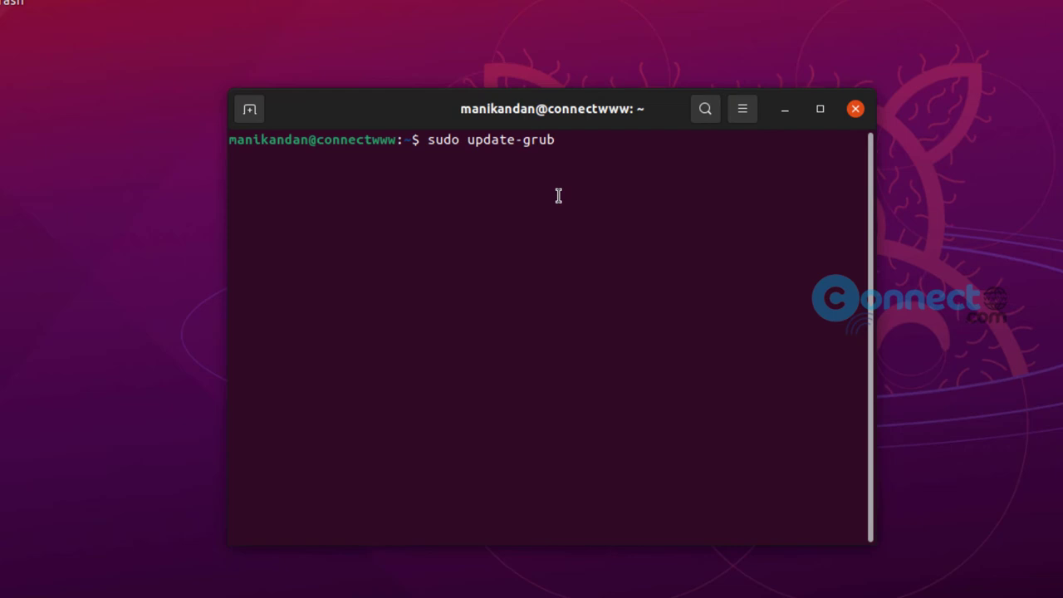
{"action": "key", "text": "Return"}
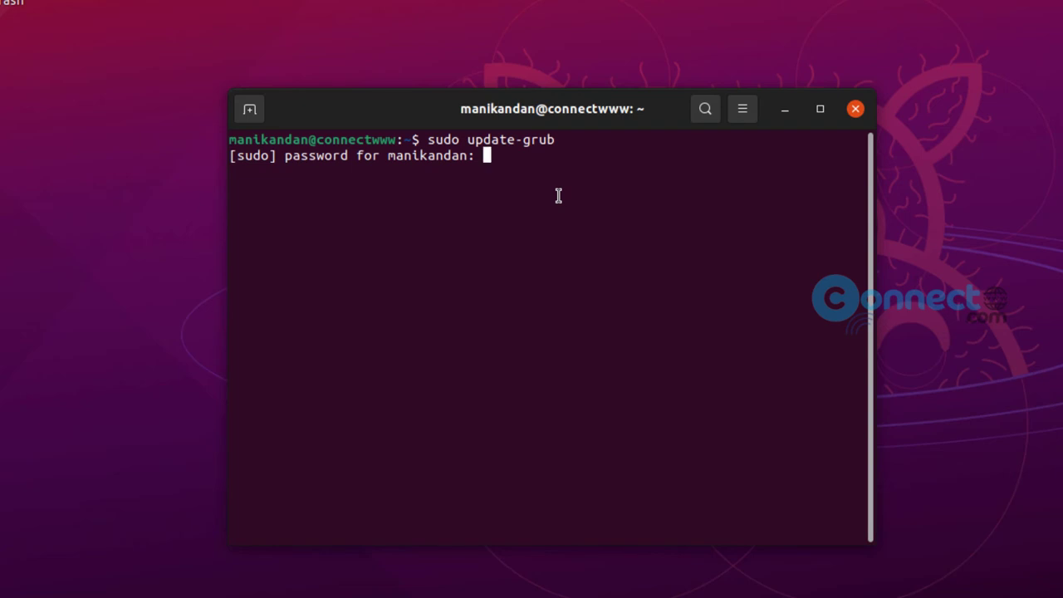
{"action": "key", "text": "Return"}
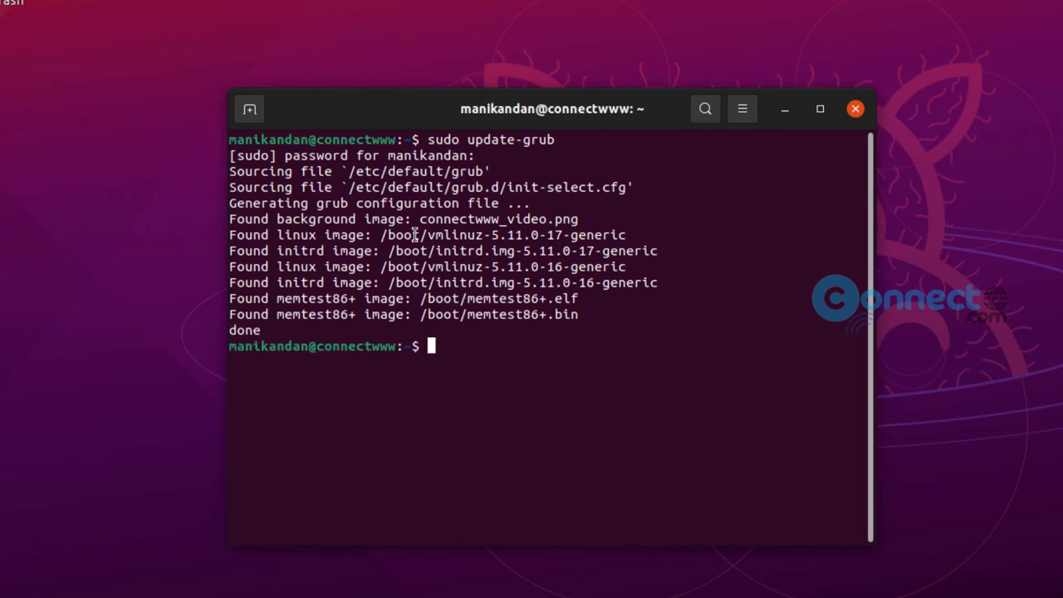
{"action": "mouse_move", "coordinate": [229, 218]}
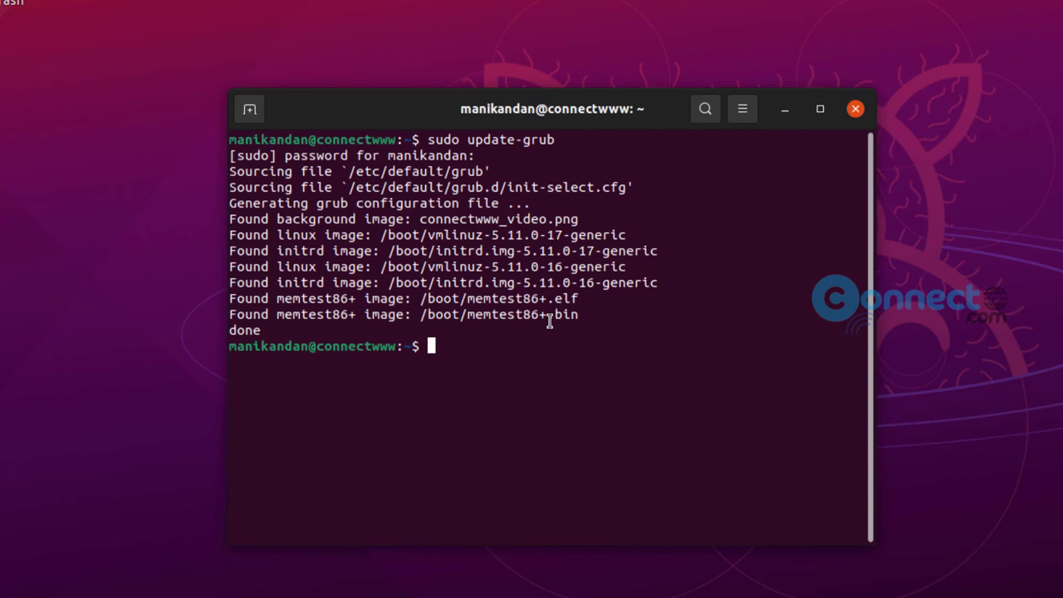
{"action": "mouse_move", "coordinate": [637, 336]}
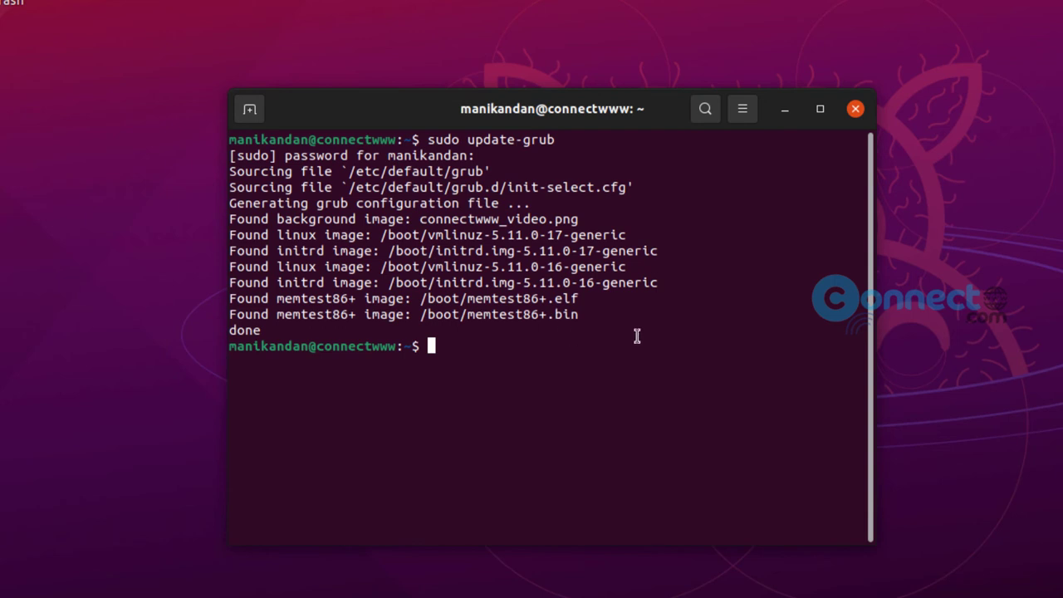
{"action": "mouse_move", "coordinate": [854, 109]}
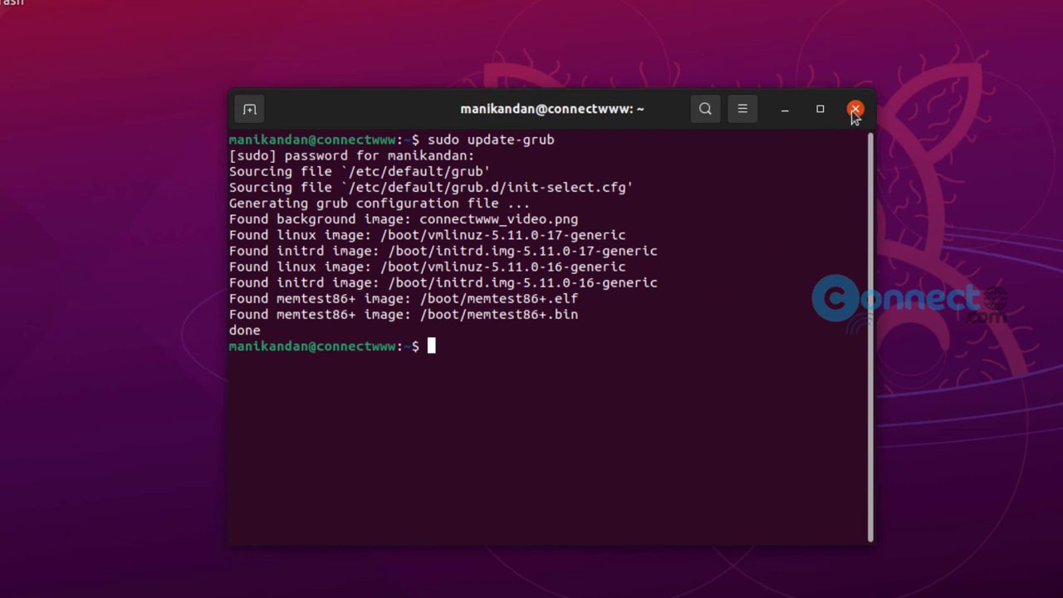
Close Terminal, then choose Restart… from the system menu and confirm it.
{"action": "left_click", "coordinate": [855, 108]}
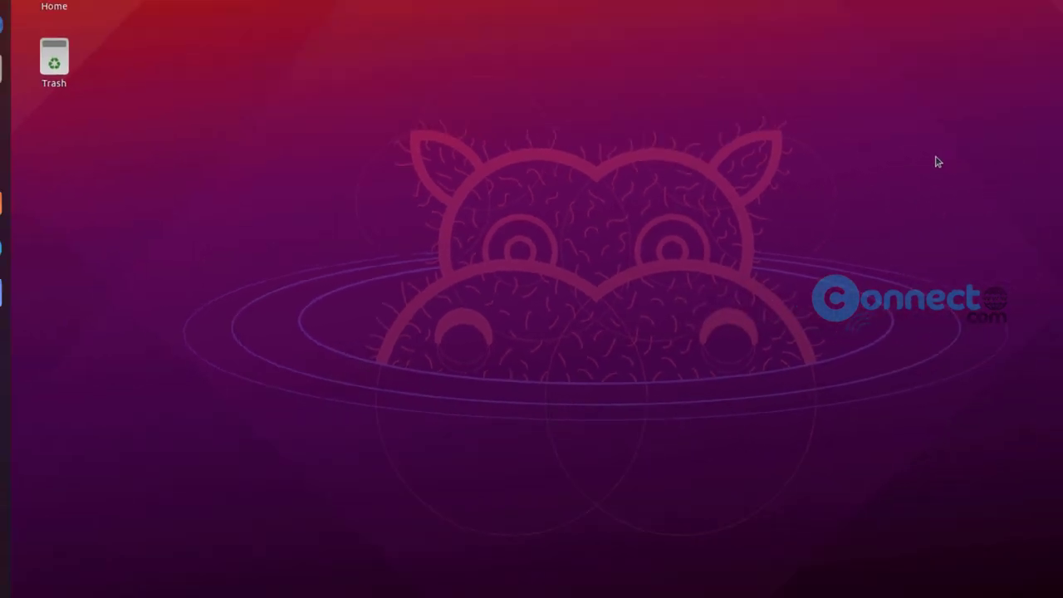
{"action": "left_click", "coordinate": [1022, 7]}
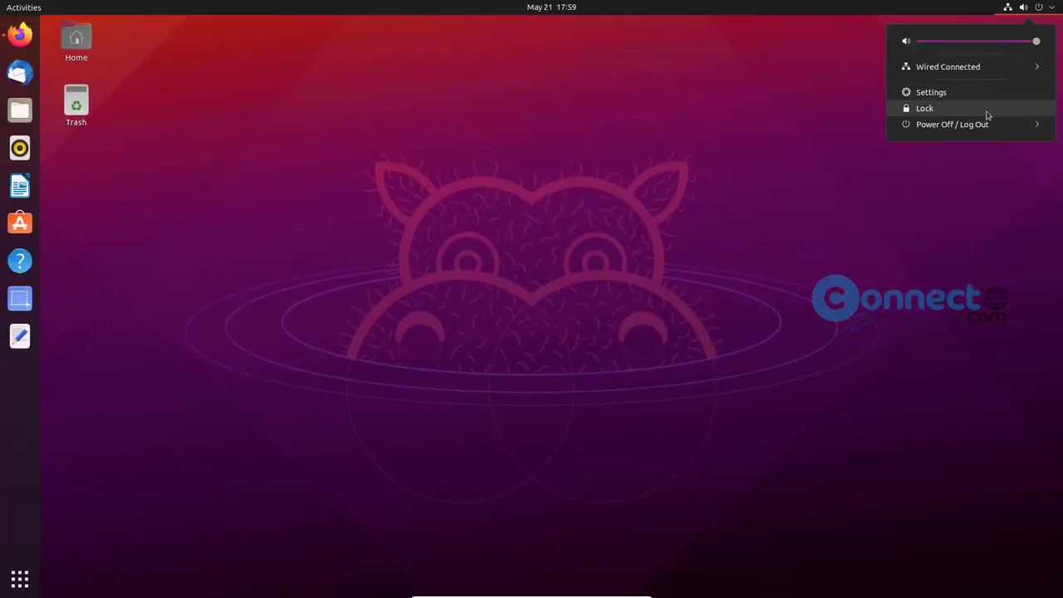
{"action": "mouse_move", "coordinate": [952, 124]}
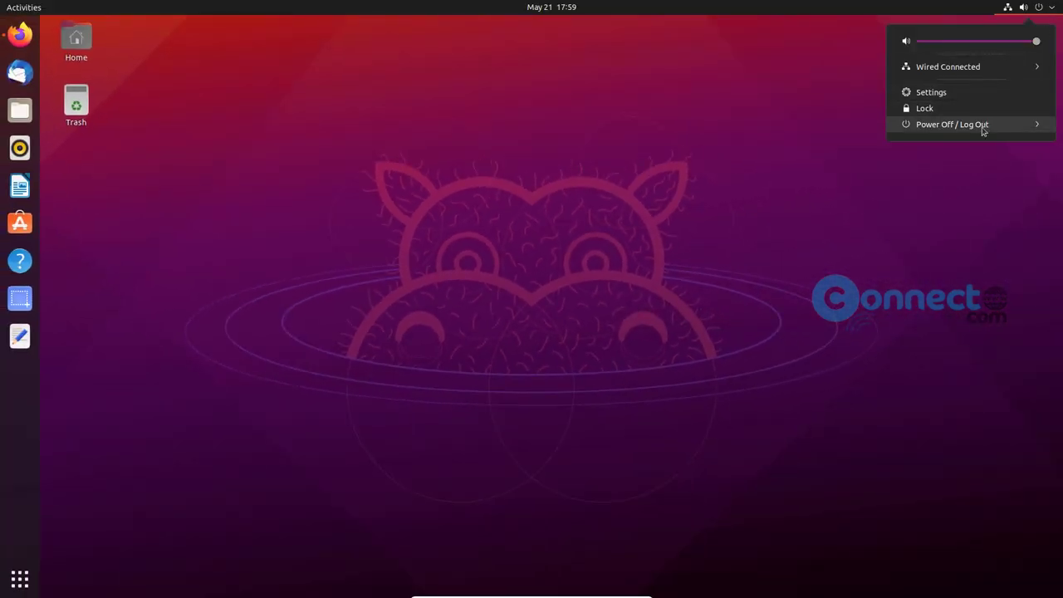
{"action": "left_click", "coordinate": [952, 124]}
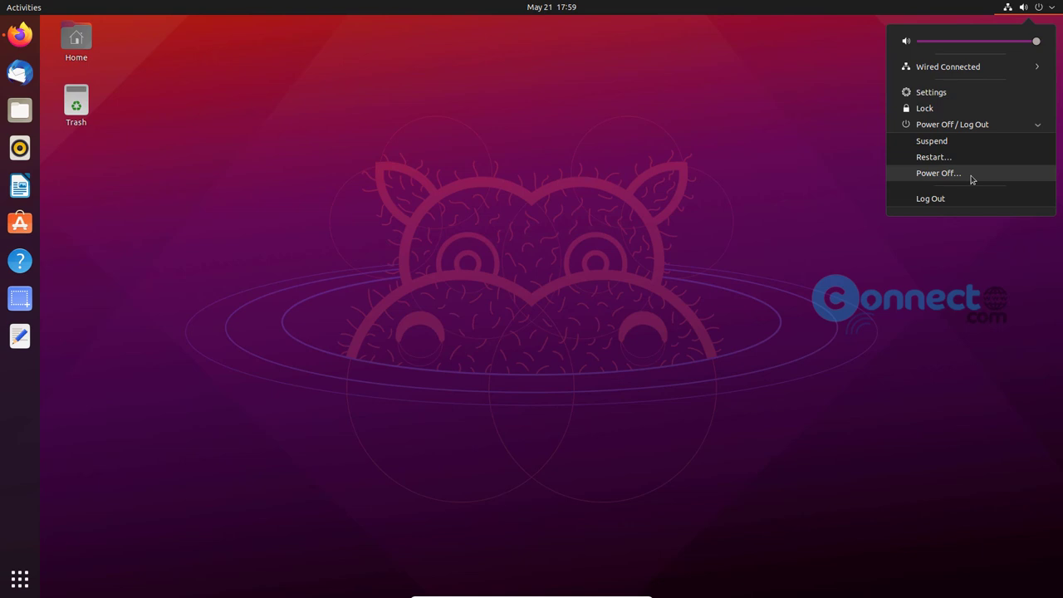
{"action": "mouse_move", "coordinate": [953, 157]}
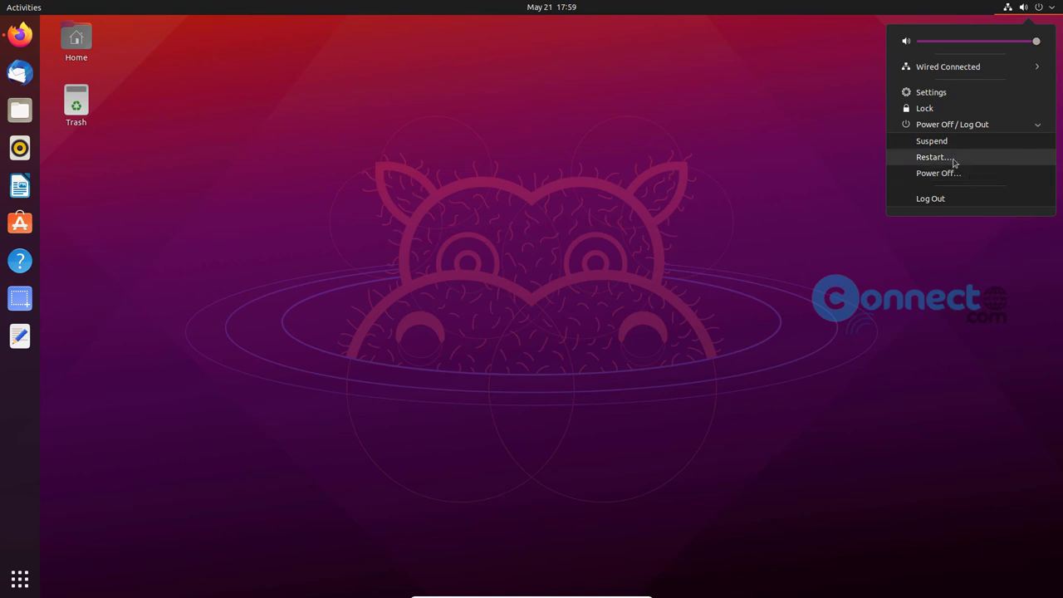
{"action": "left_click", "coordinate": [933, 157]}
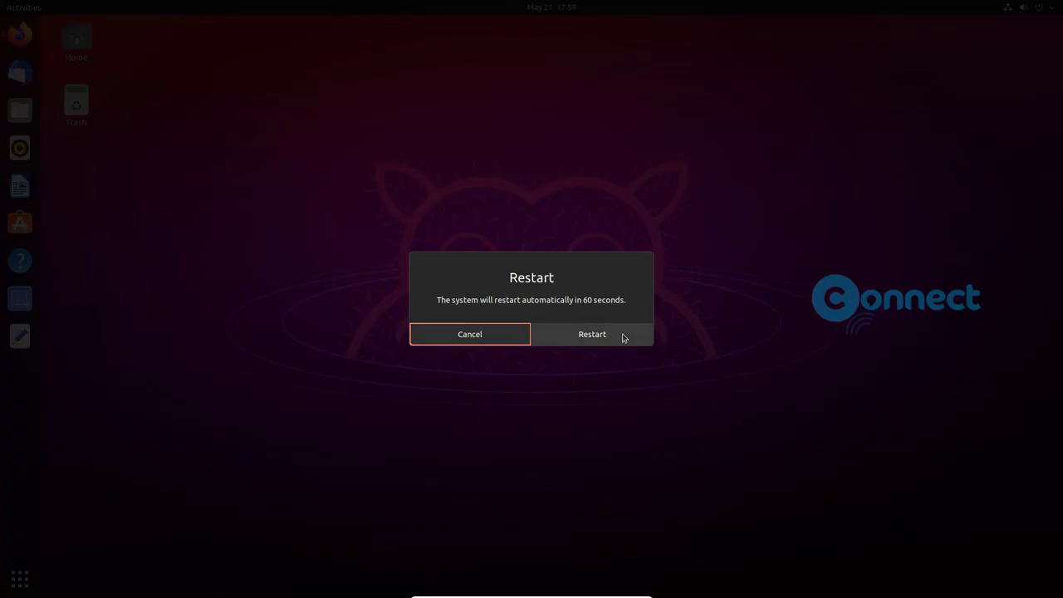
{"action": "left_click", "coordinate": [591, 334]}
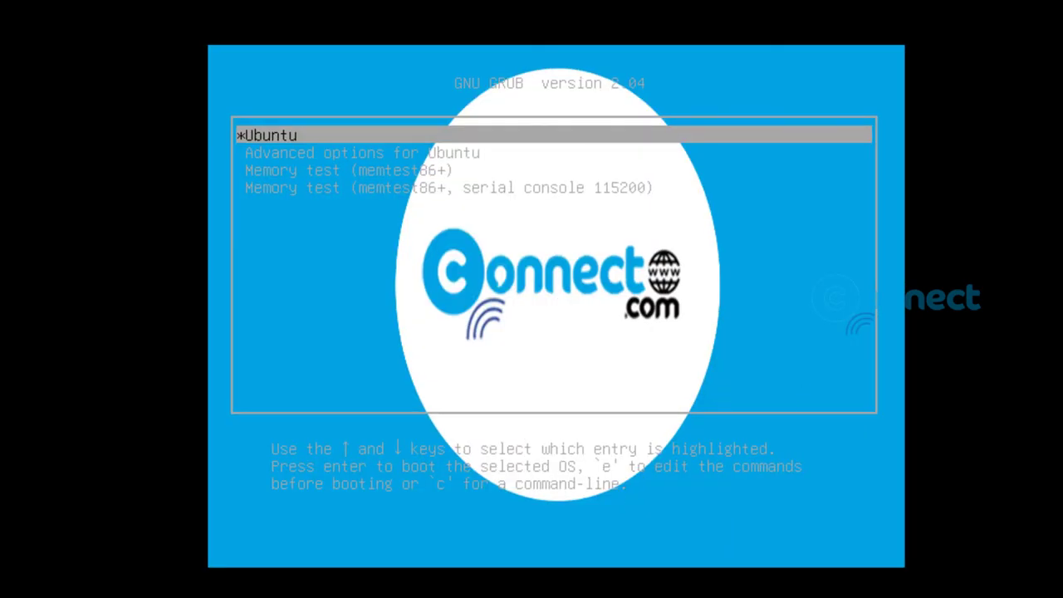
{"action": "mouse_move", "coordinate": [1044, 482]}
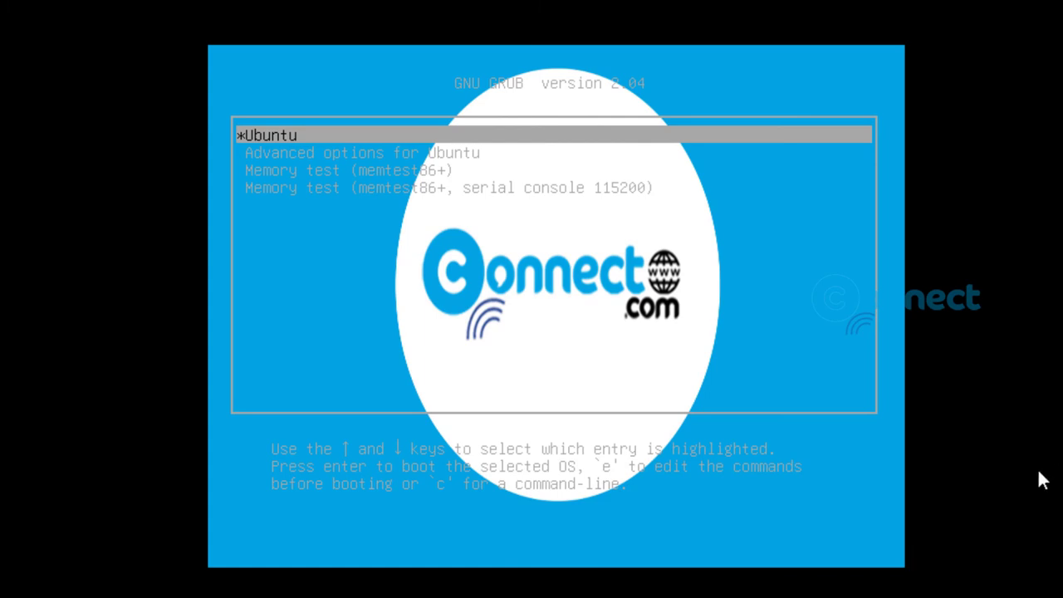
{"action": "key", "text": "Down"}
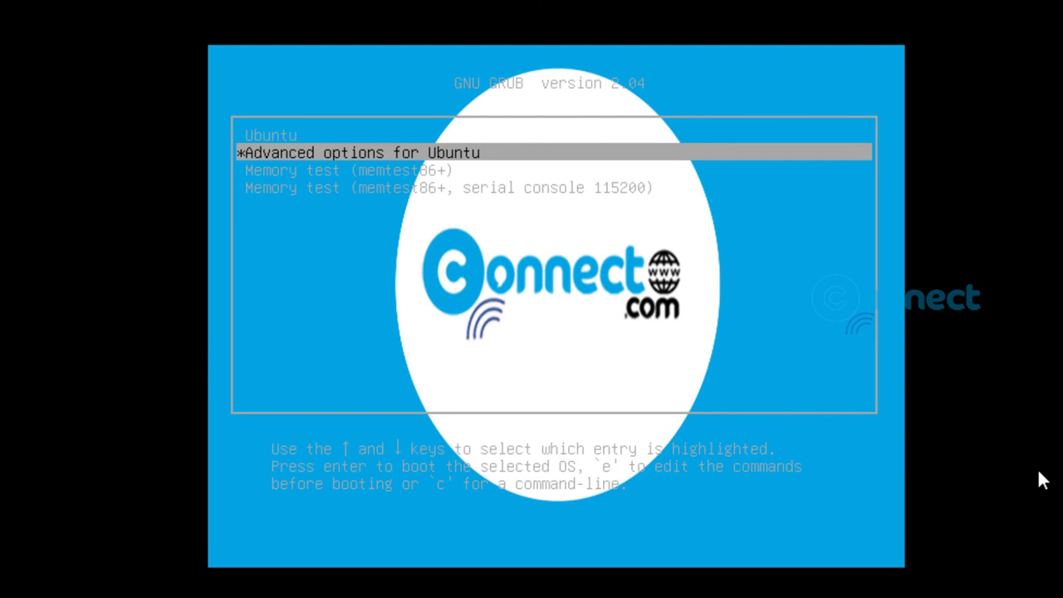
{"action": "mouse_move", "coordinate": [831, 386]}
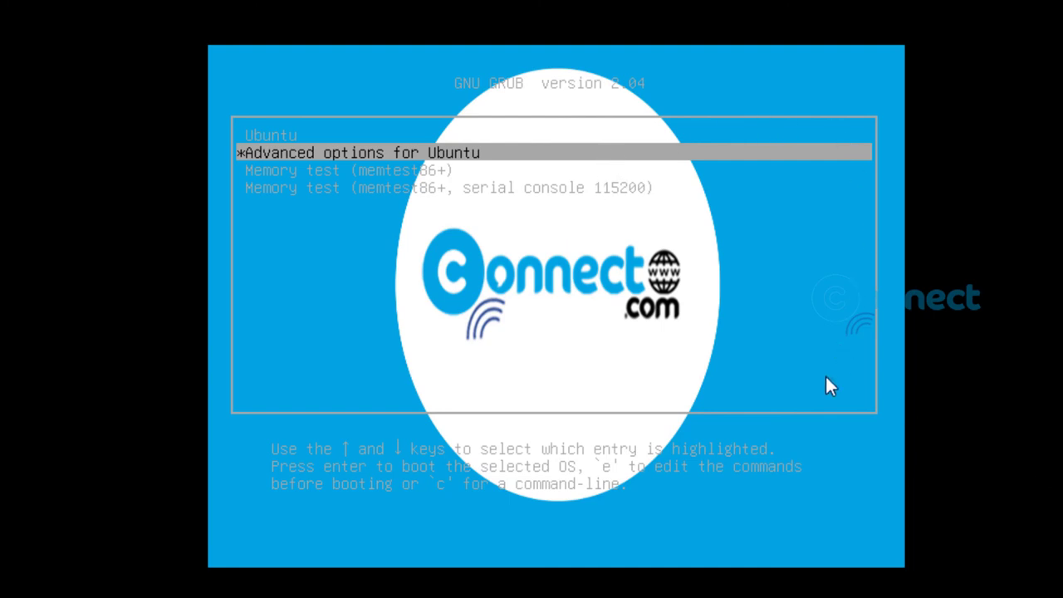
{"action": "mouse_move", "coordinate": [914, 366]}
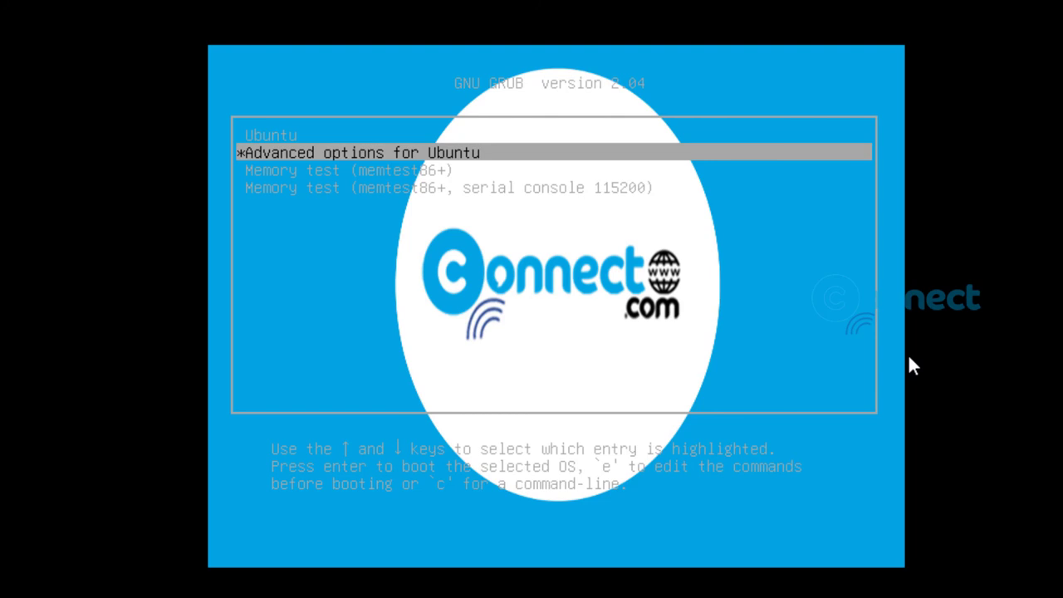
{"action": "key", "text": "Up"}
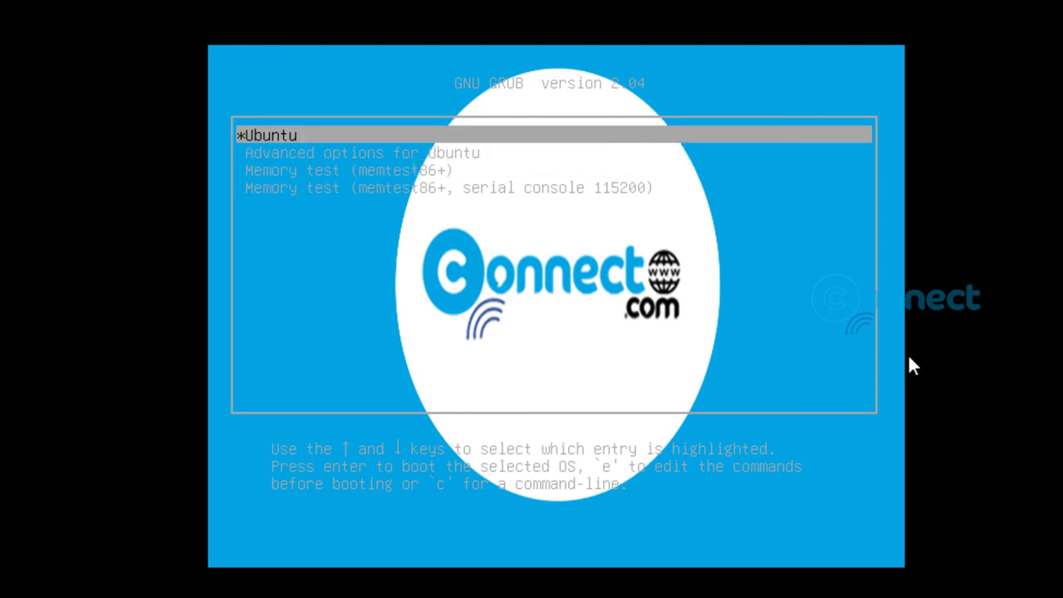
{"action": "key", "text": "Down"}
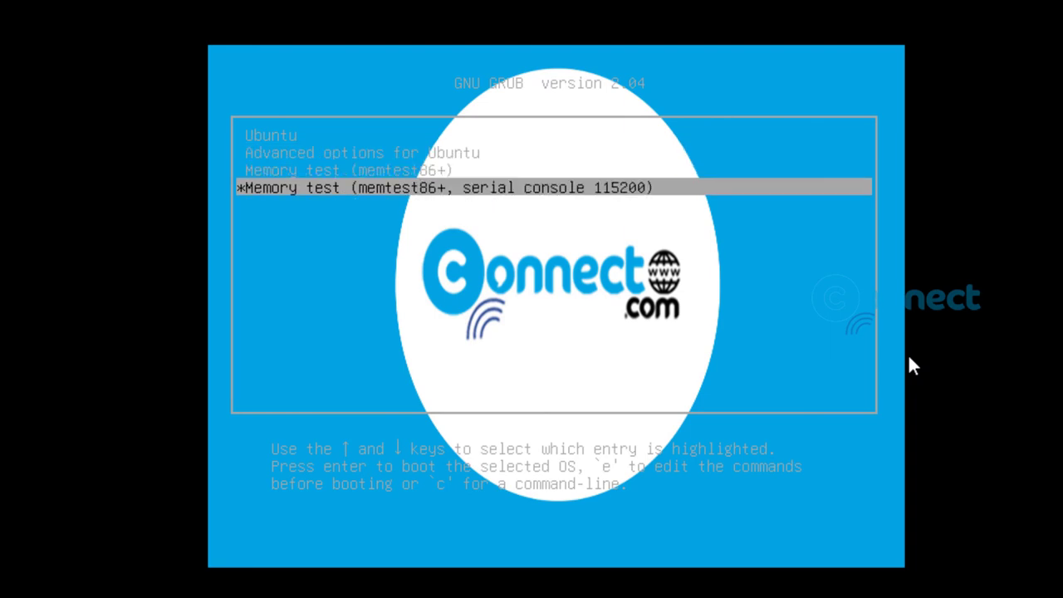
{"action": "key", "text": "Up"}
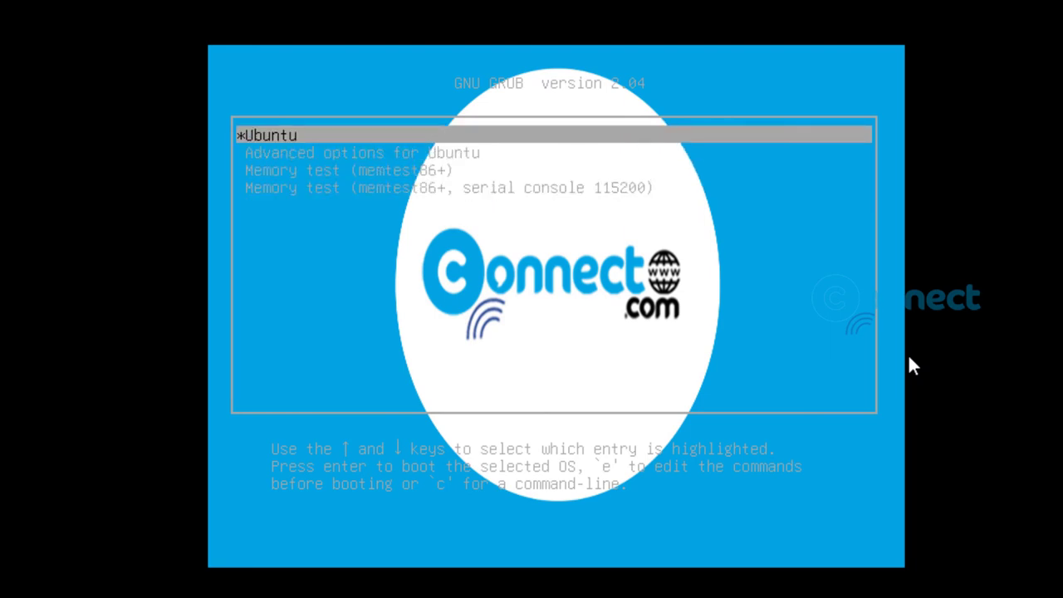